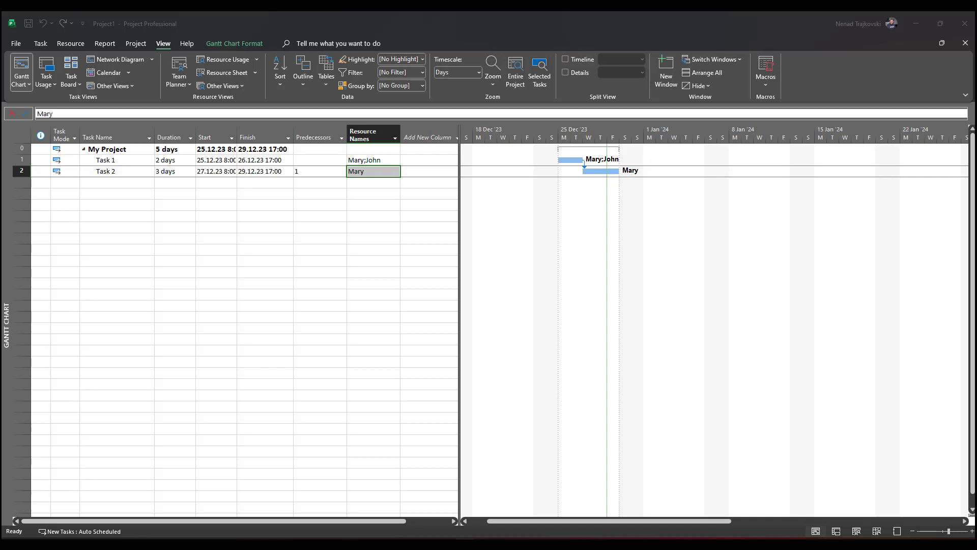
{"action": "mouse_move", "coordinate": [88, 330]}
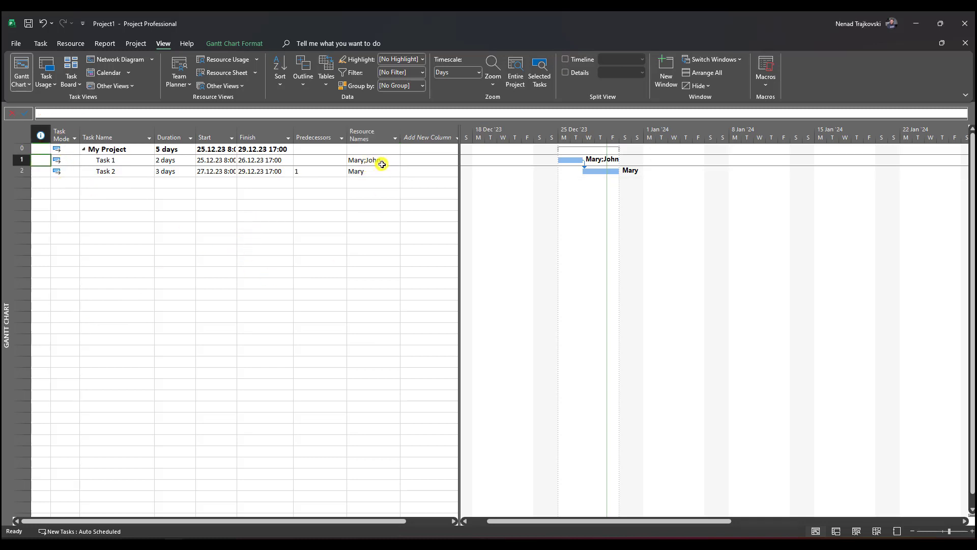
{"action": "mouse_move", "coordinate": [346, 325]}
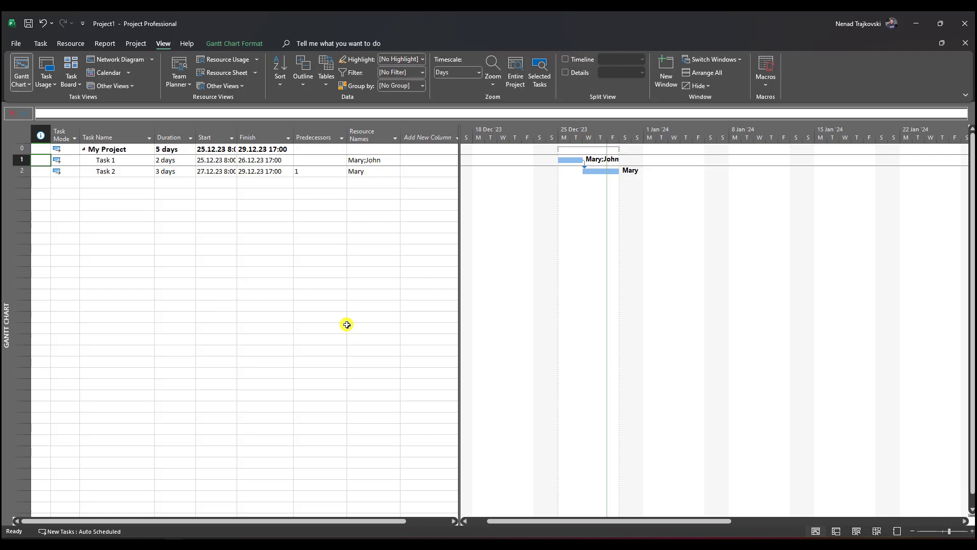
{"action": "mouse_move", "coordinate": [361, 234]}
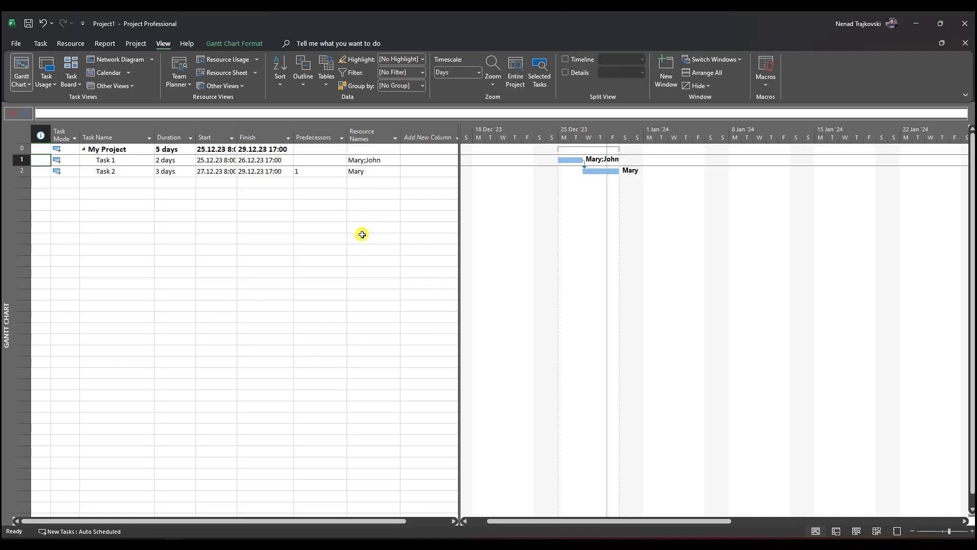
Step: Review the resource list including Paula, then return to the Gantt chart and select Task 2
{"action": "left_click", "coordinate": [226, 73]}
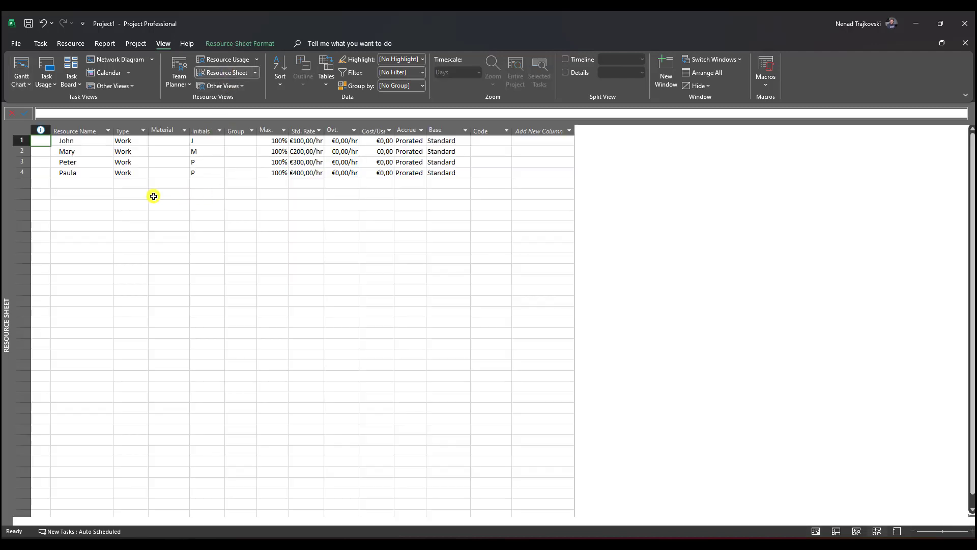
{"action": "left_click", "coordinate": [81, 173]}
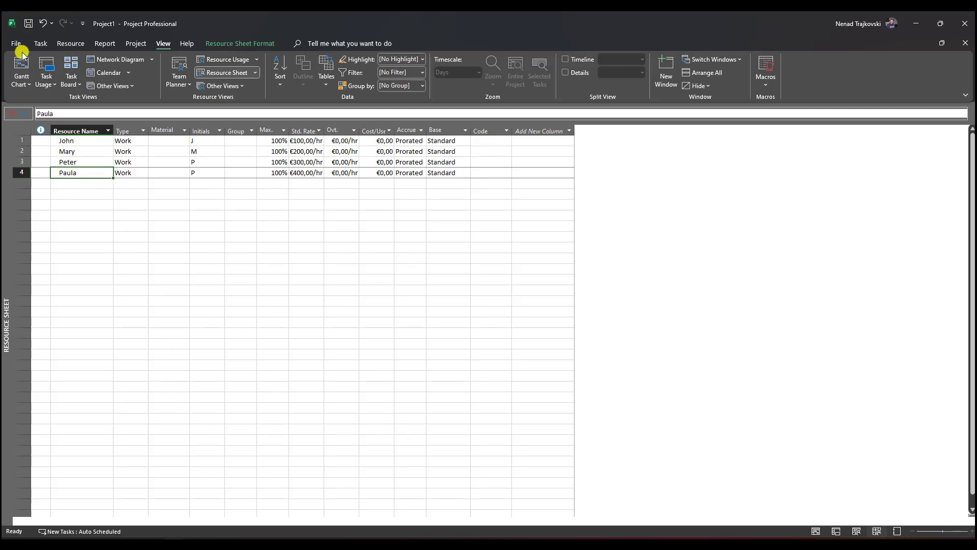
{"action": "left_click", "coordinate": [20, 68]}
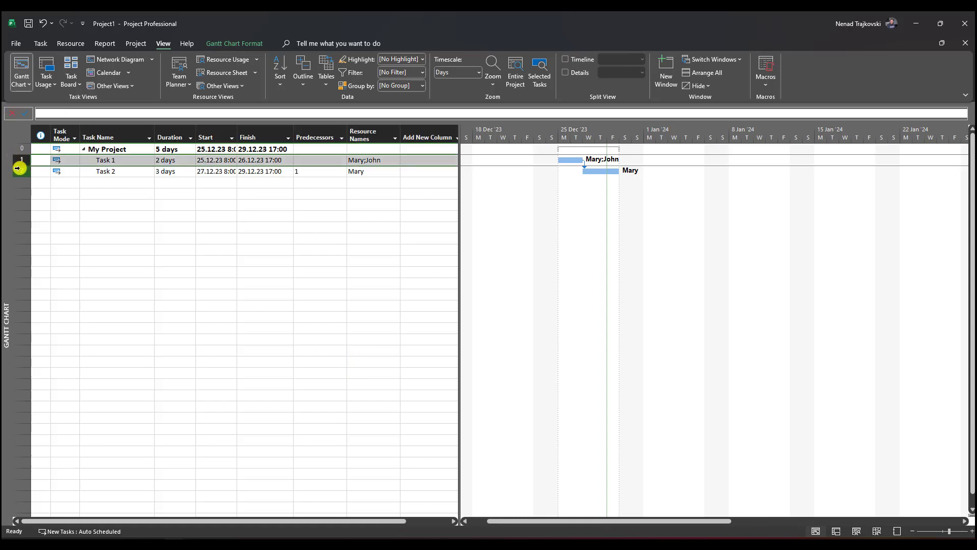
{"action": "left_click", "coordinate": [40, 43]}
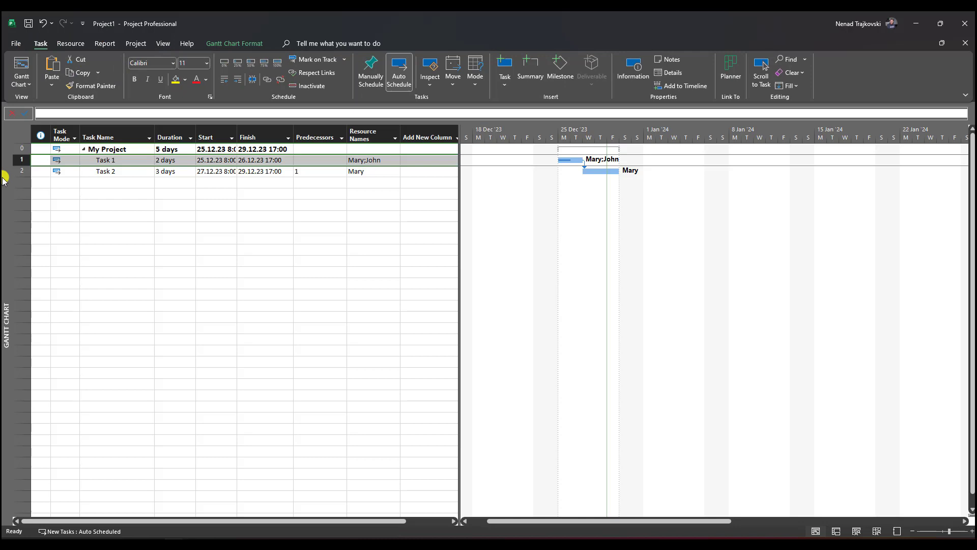
{"action": "left_click", "coordinate": [105, 172]}
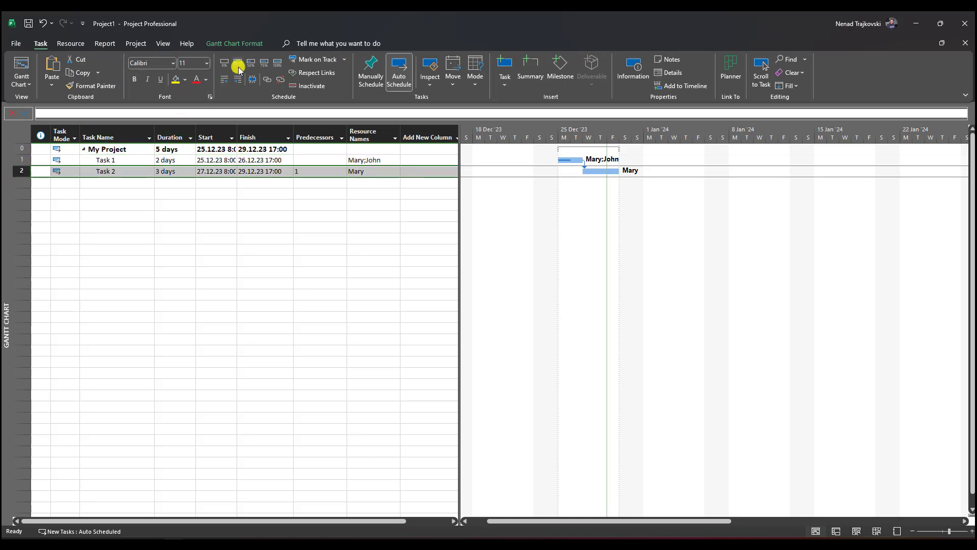
{"action": "mouse_move", "coordinate": [305, 367]}
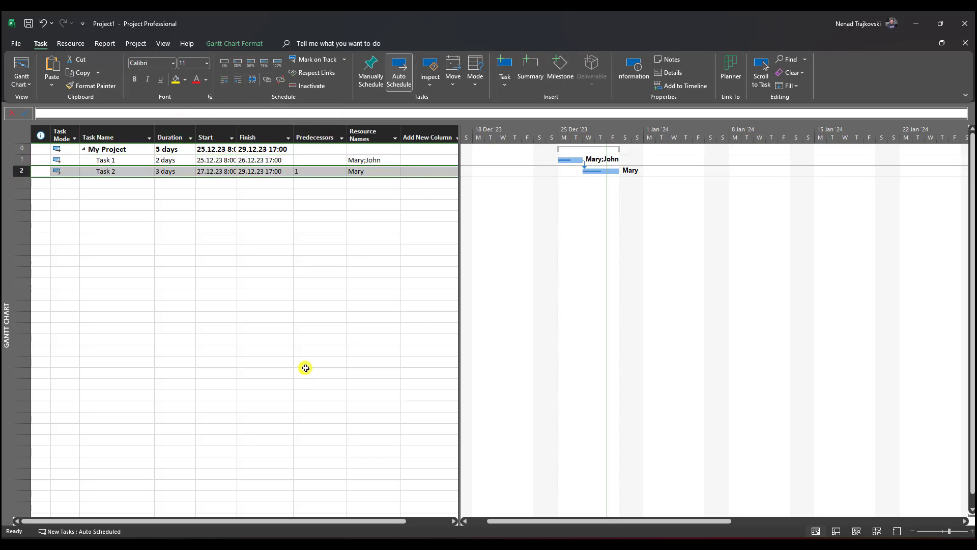
{"action": "mouse_move", "coordinate": [291, 338]}
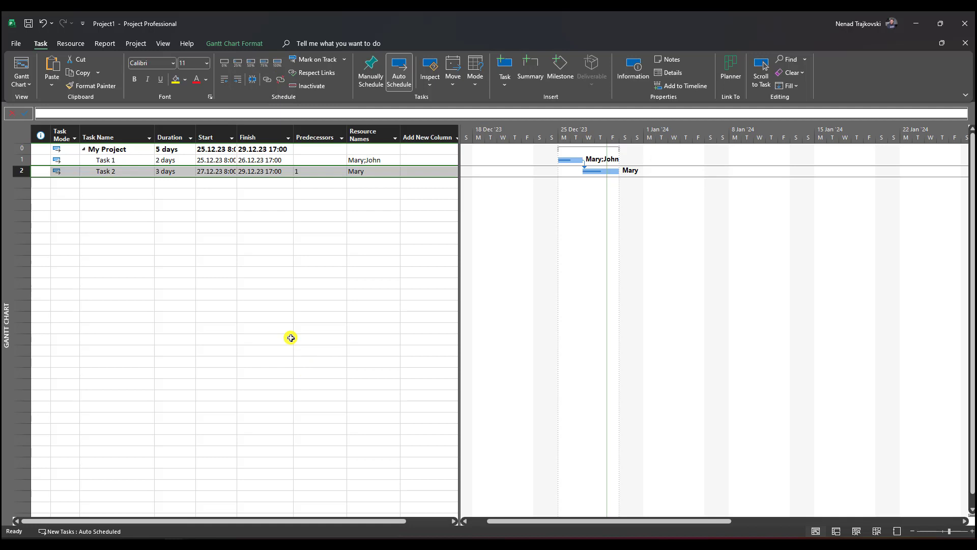
{"action": "mouse_move", "coordinate": [330, 218]}
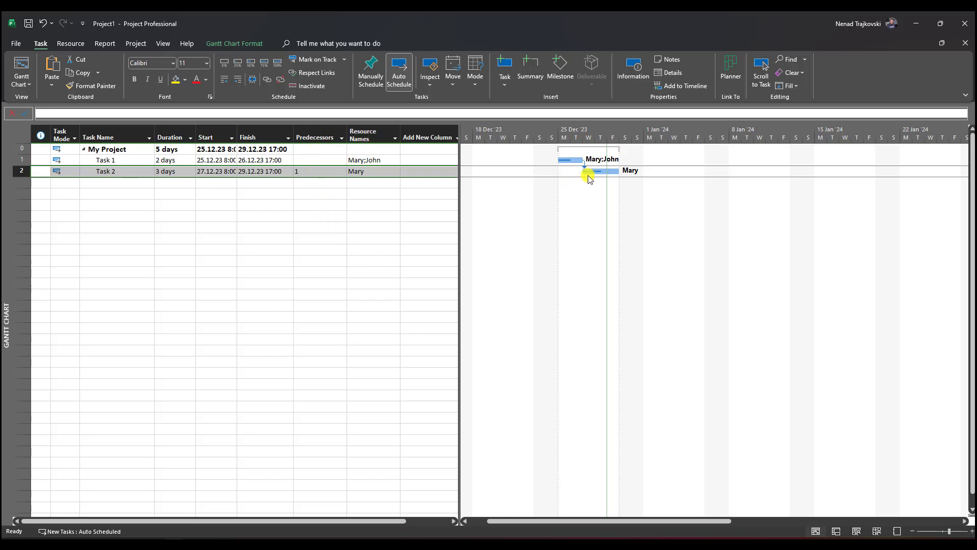
{"action": "mouse_move", "coordinate": [574, 278]}
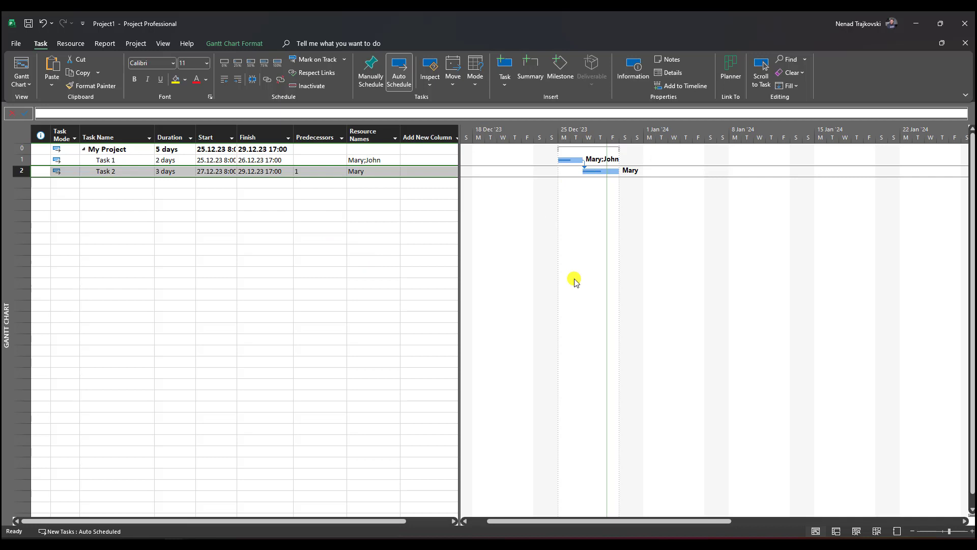
{"action": "mouse_move", "coordinate": [537, 208]}
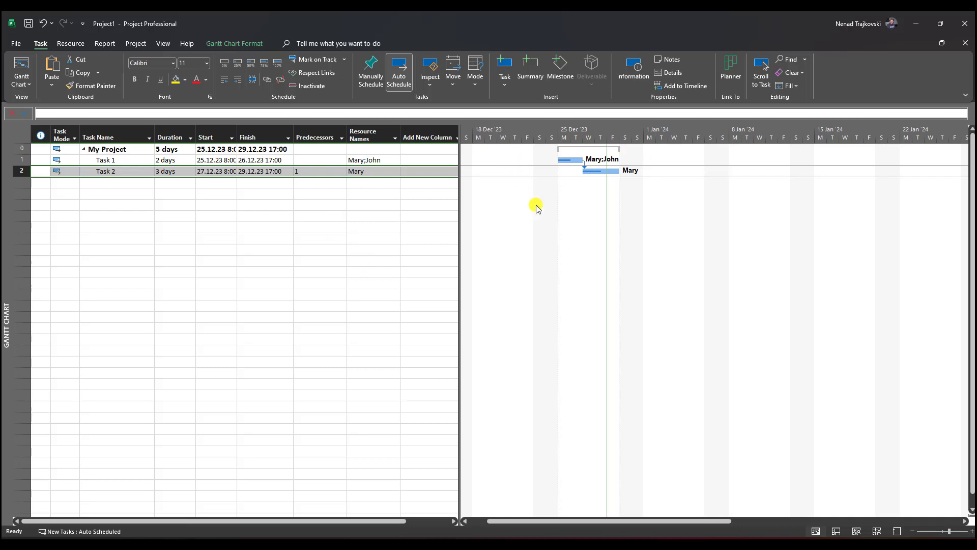
{"action": "mouse_move", "coordinate": [579, 178]}
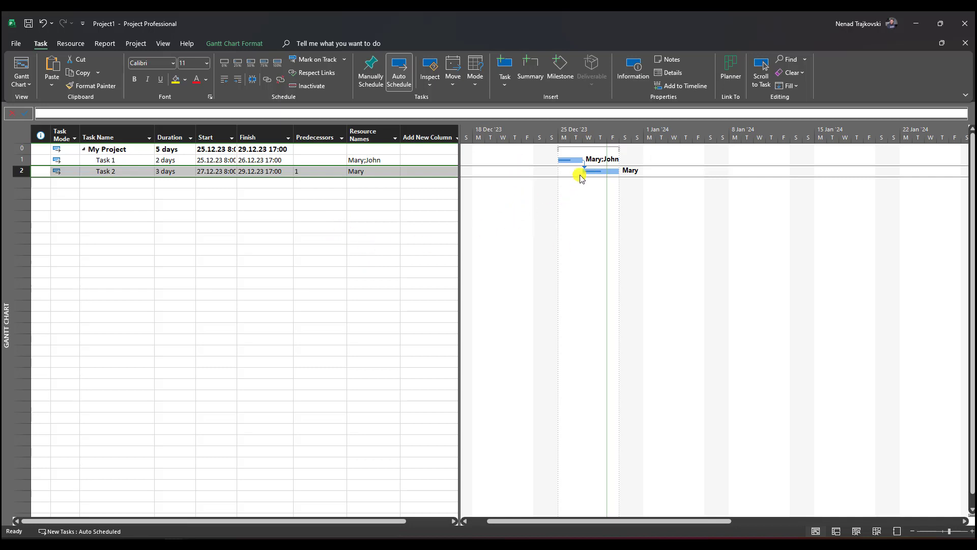
{"action": "mouse_move", "coordinate": [317, 331]}
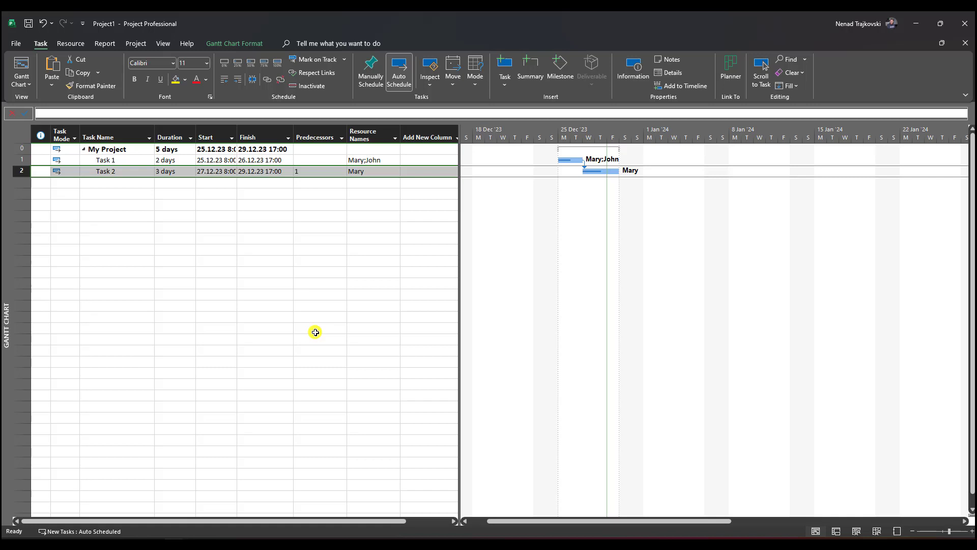
{"action": "mouse_move", "coordinate": [271, 242]}
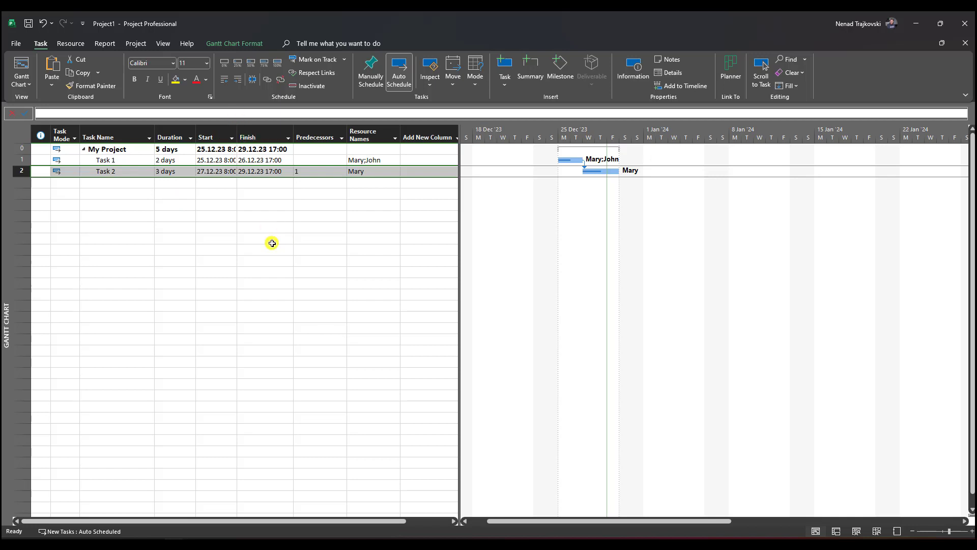
{"action": "mouse_move", "coordinate": [200, 129]}
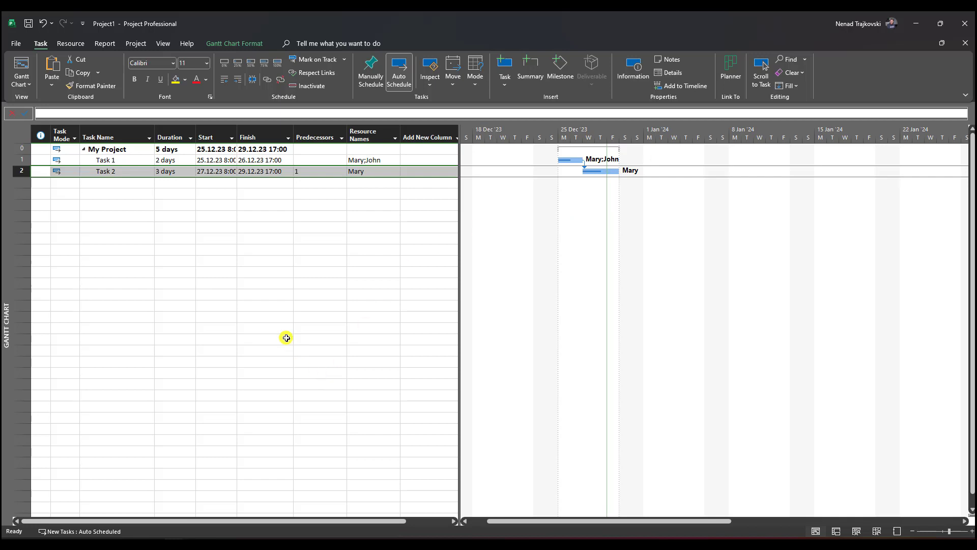
{"action": "mouse_move", "coordinate": [248, 212]}
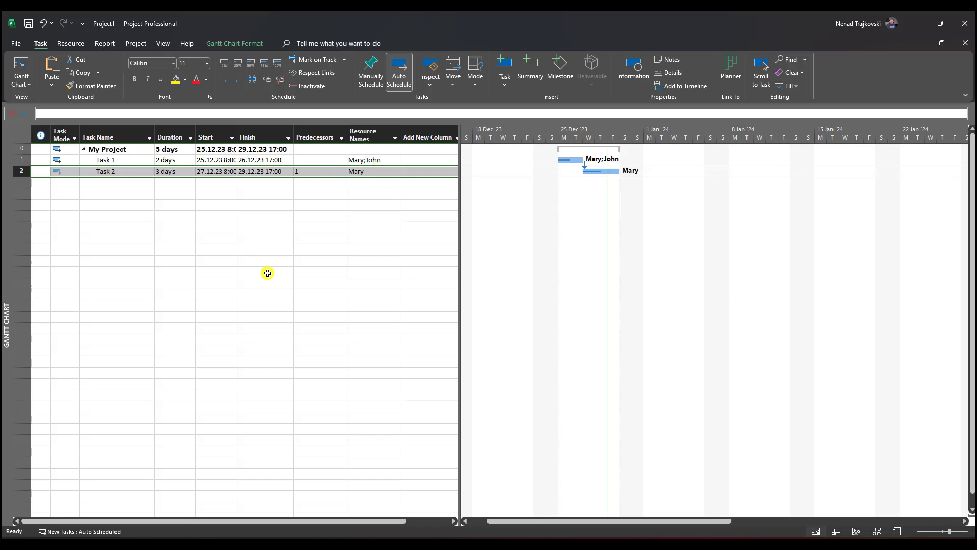
Step: Review the four rated resources, then return to the Gantt chart and select Task 1
{"action": "left_click", "coordinate": [116, 137]}
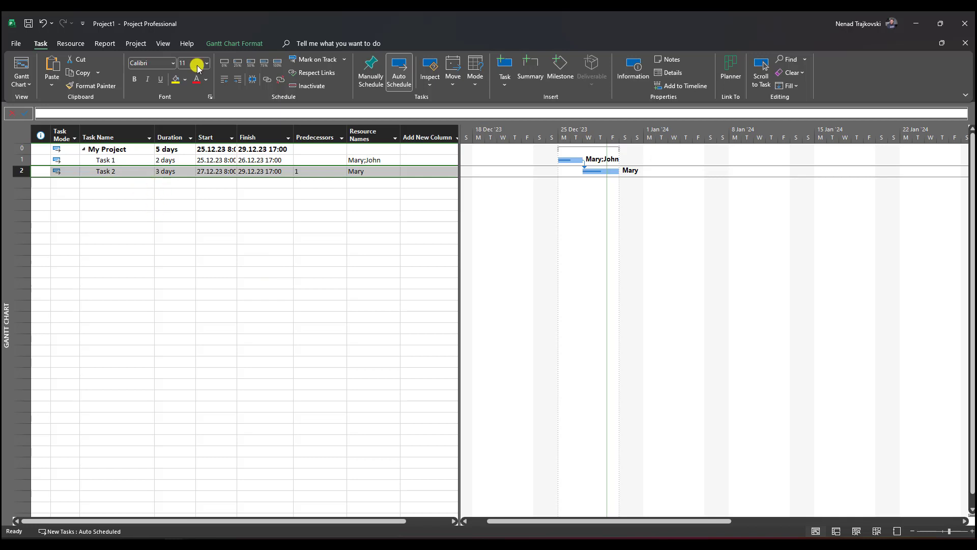
{"action": "mouse_move", "coordinate": [161, 44]}
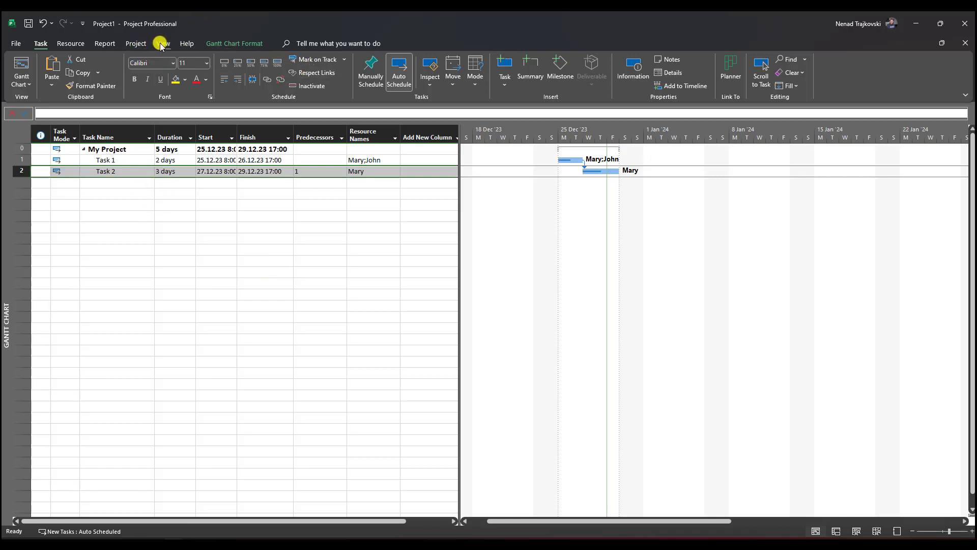
{"action": "left_click", "coordinate": [228, 72]}
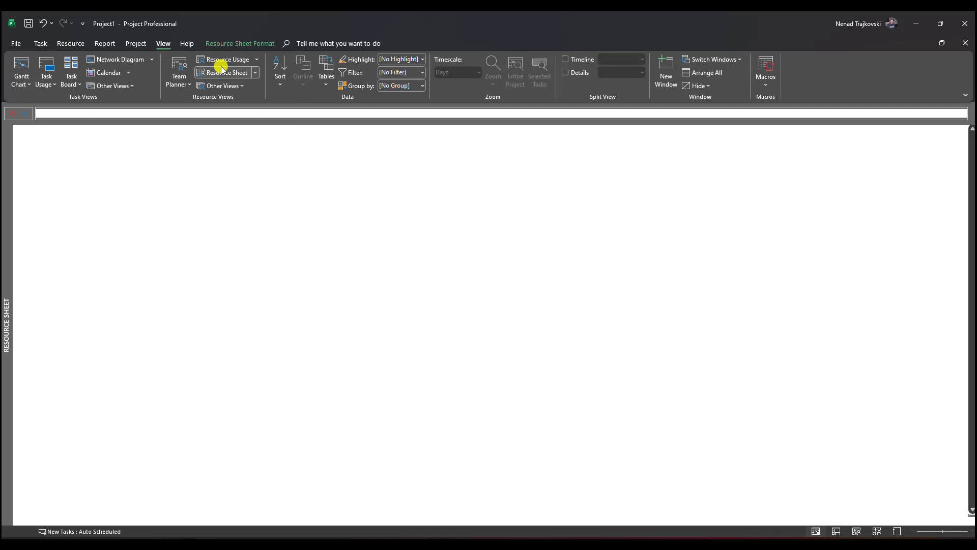
{"action": "left_click", "coordinate": [228, 72]}
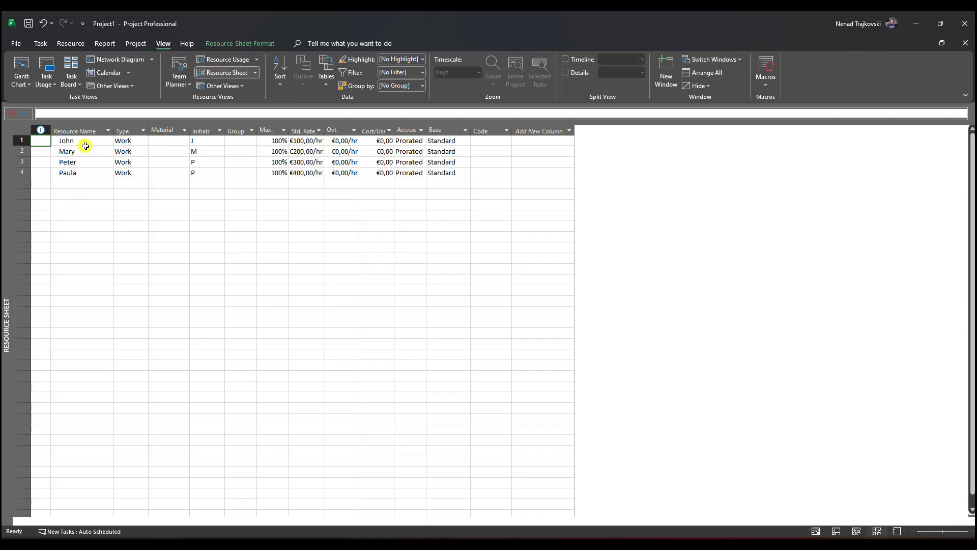
{"action": "mouse_move", "coordinate": [80, 162]}
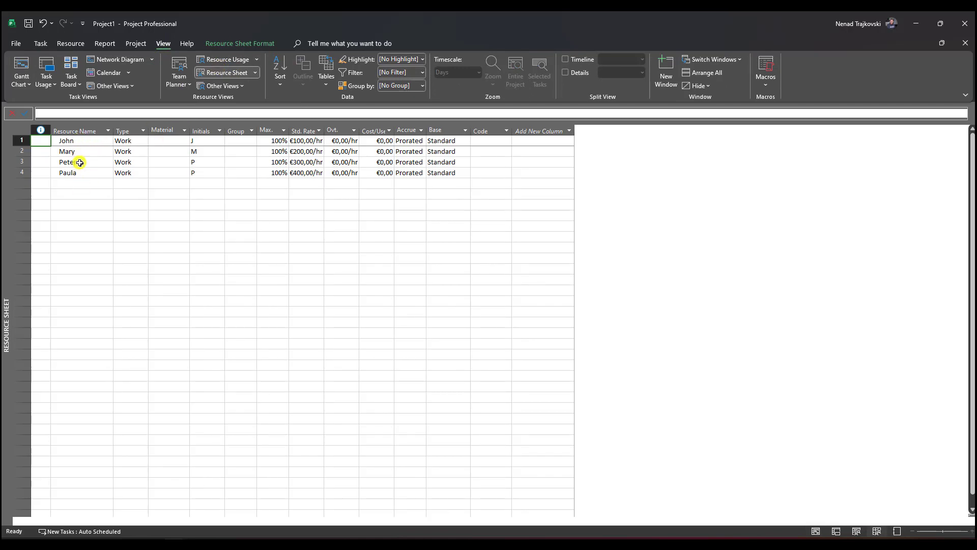
{"action": "mouse_move", "coordinate": [81, 174]}
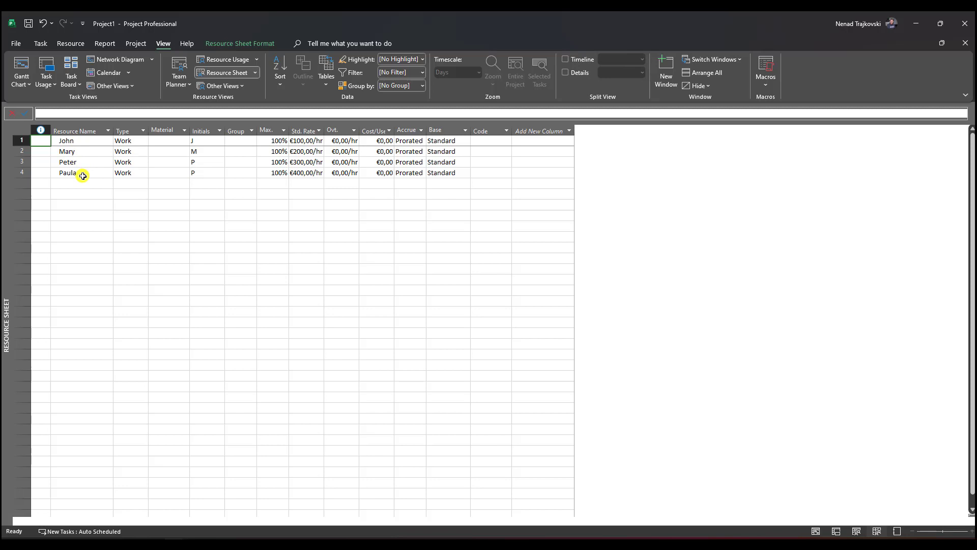
{"action": "left_click", "coordinate": [20, 70]}
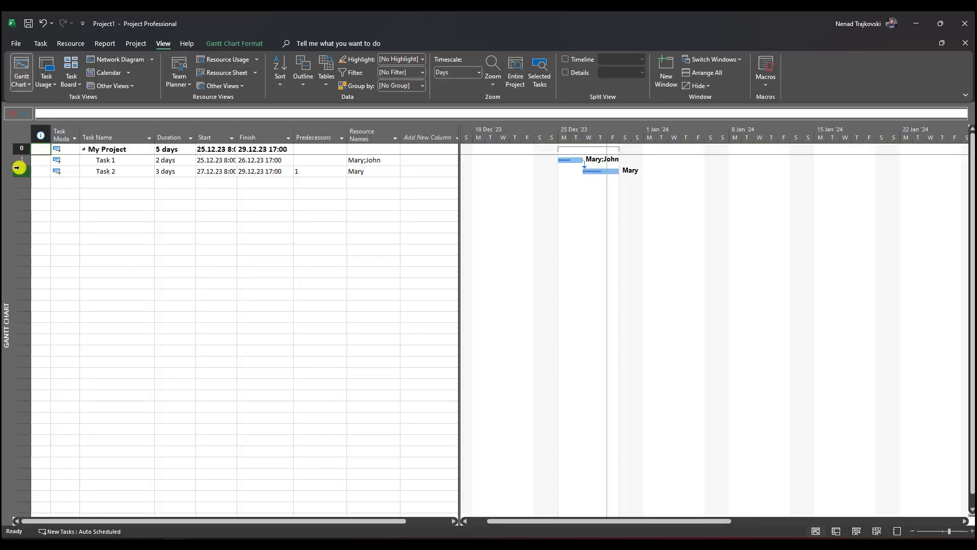
{"action": "left_click", "coordinate": [106, 160]}
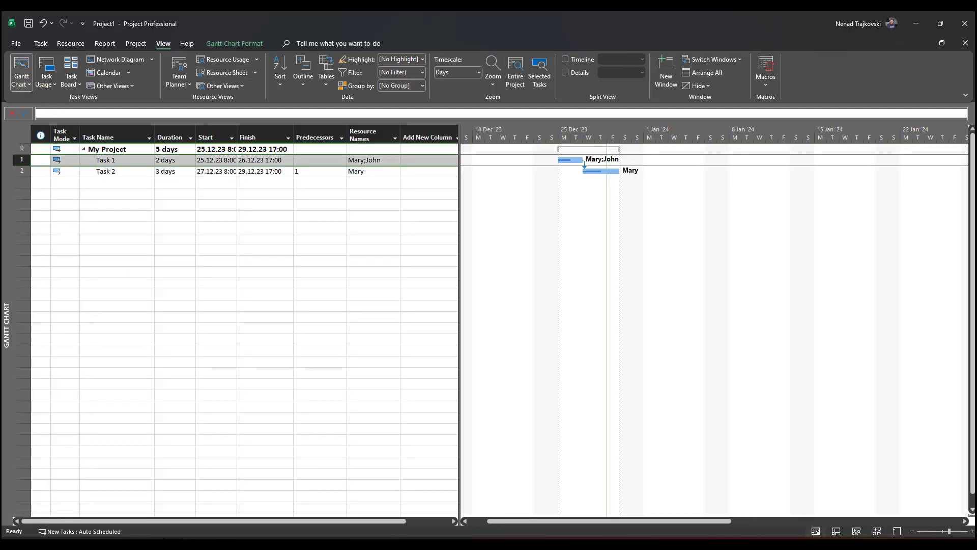
Step: Add Task 2 to the Task 1 selection and show the Resource commands
{"action": "left_click", "coordinate": [106, 171]}
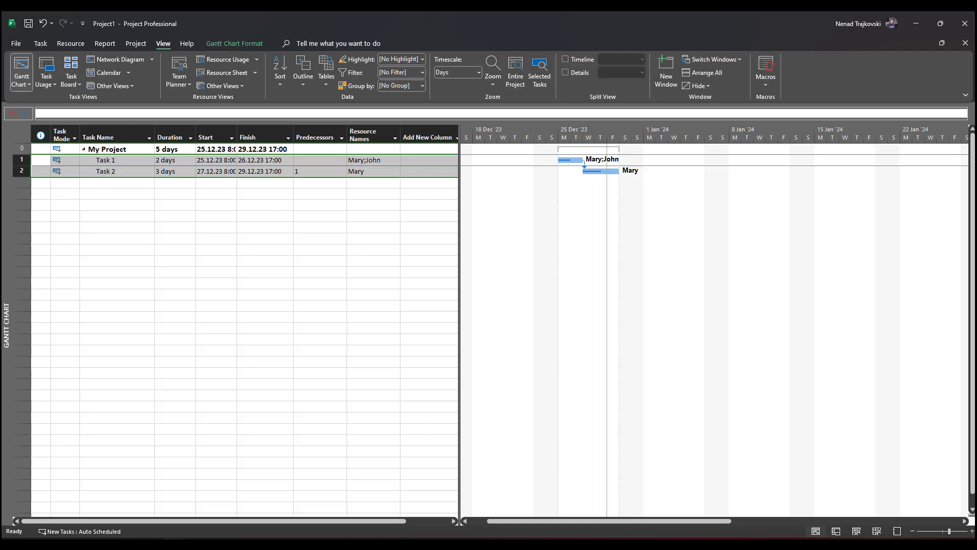
{"action": "mouse_move", "coordinate": [412, 370]}
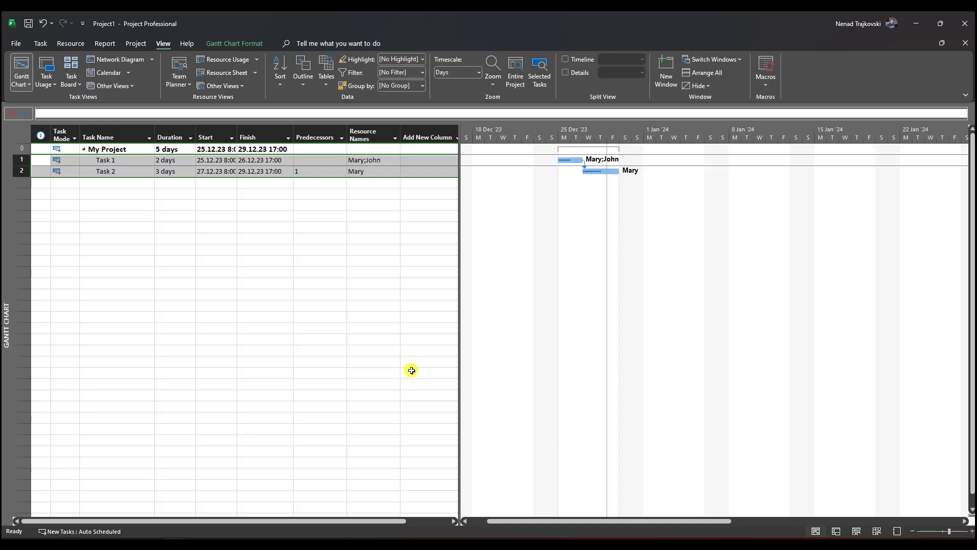
{"action": "mouse_move", "coordinate": [214, 265]}
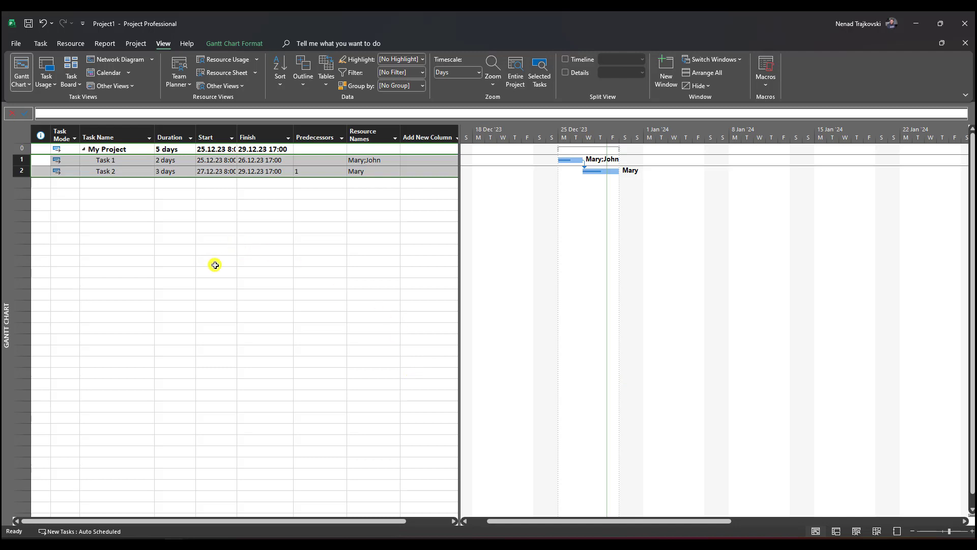
{"action": "mouse_move", "coordinate": [58, 206]}
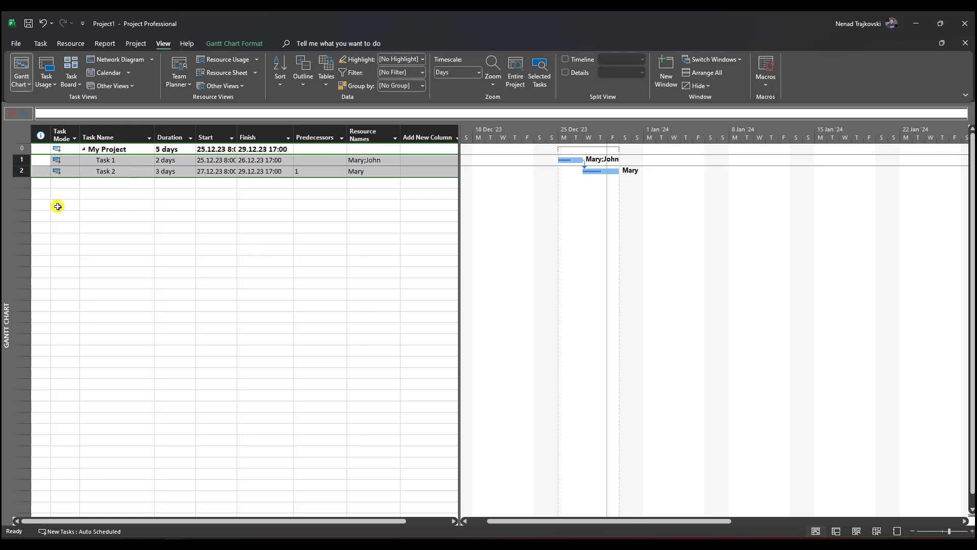
{"action": "left_click", "coordinate": [70, 43]}
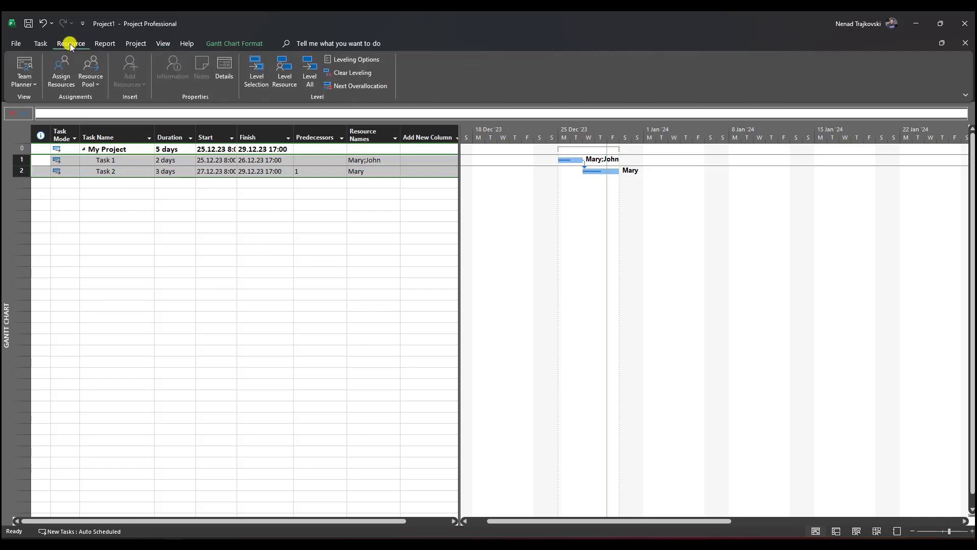
Step: Open Assign Resources for both tasks and begin replacing John
{"action": "left_click", "coordinate": [61, 70]}
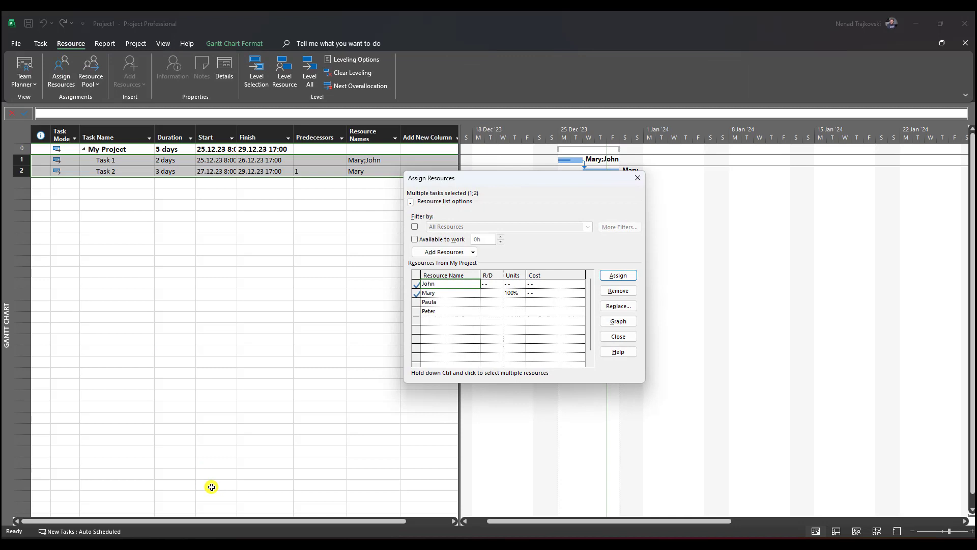
{"action": "mouse_move", "coordinate": [361, 356]}
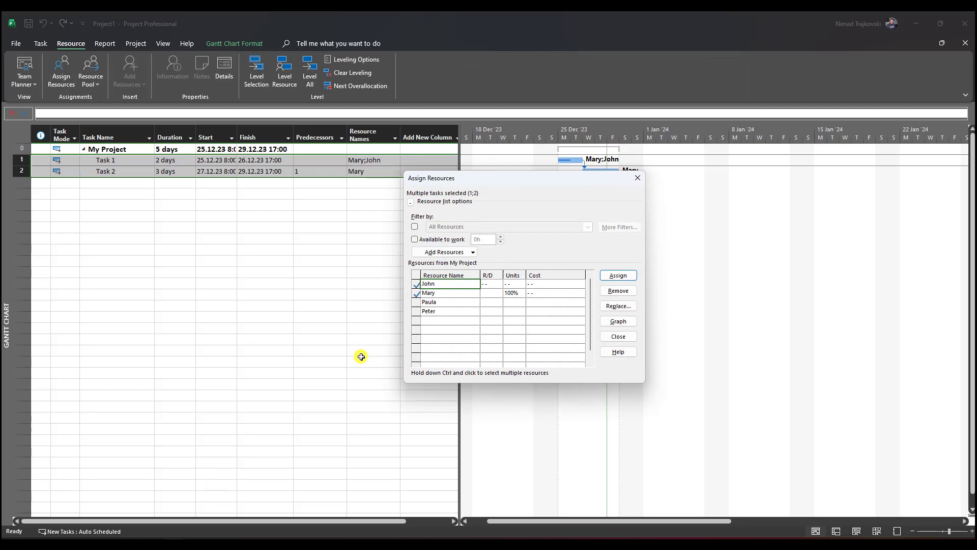
{"action": "mouse_move", "coordinate": [427, 192]}
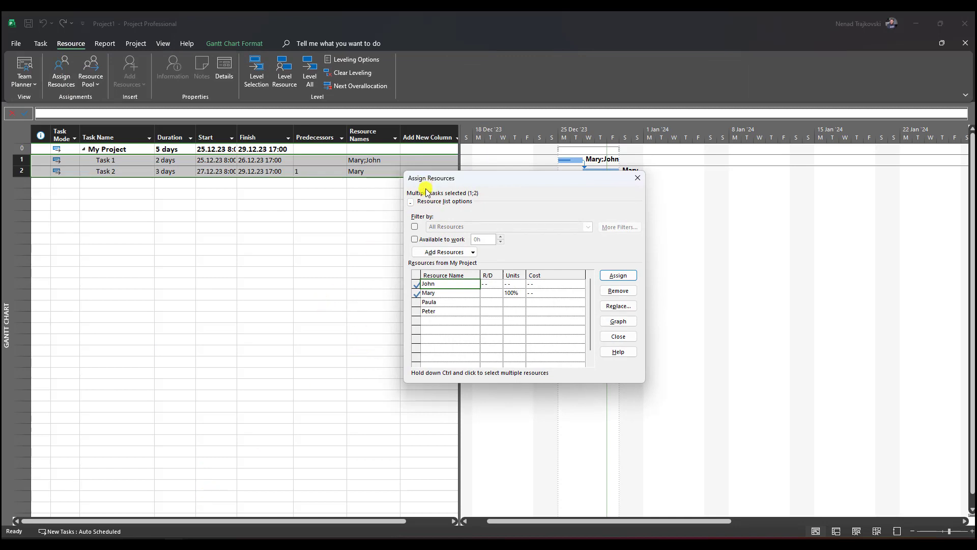
{"action": "mouse_move", "coordinate": [453, 194]}
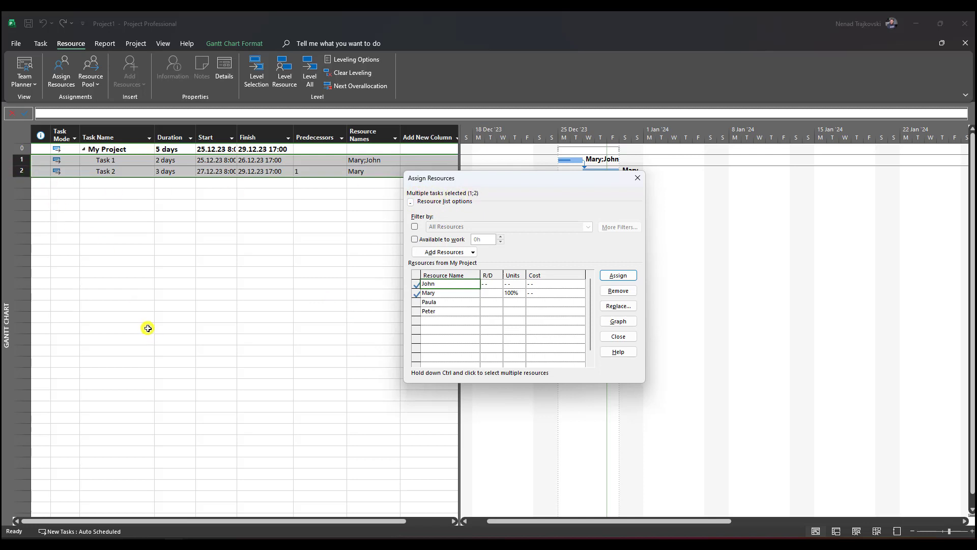
{"action": "mouse_move", "coordinate": [617, 306]}
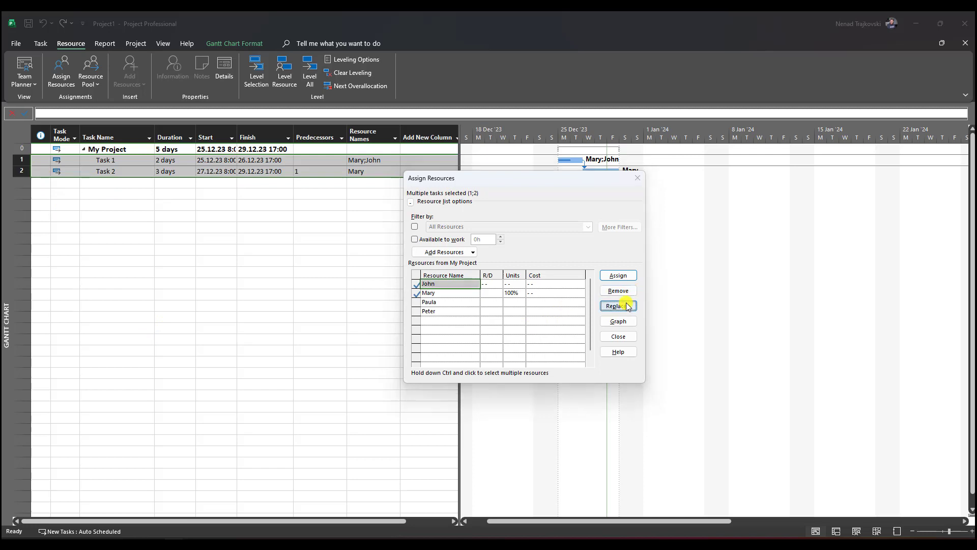
{"action": "left_click", "coordinate": [616, 306]}
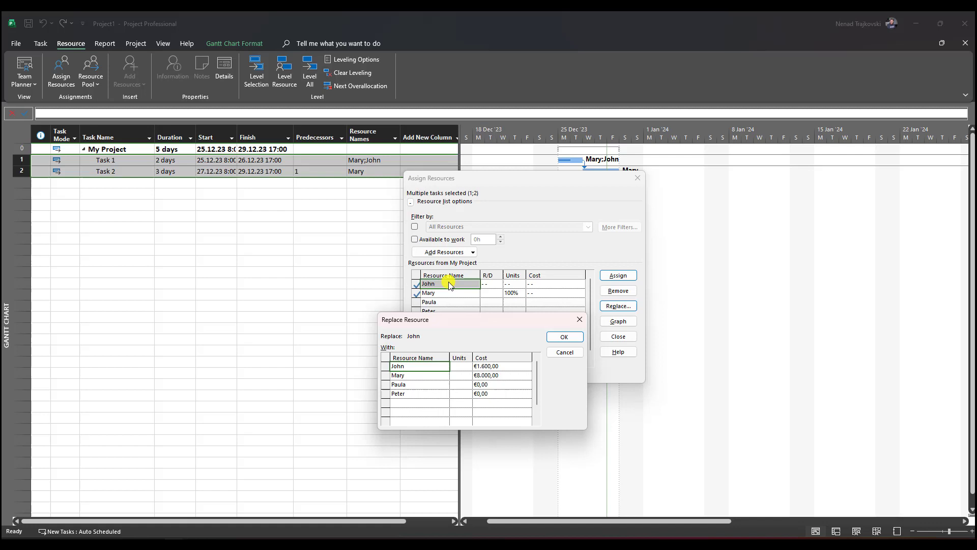
{"action": "mouse_move", "coordinate": [406, 397]}
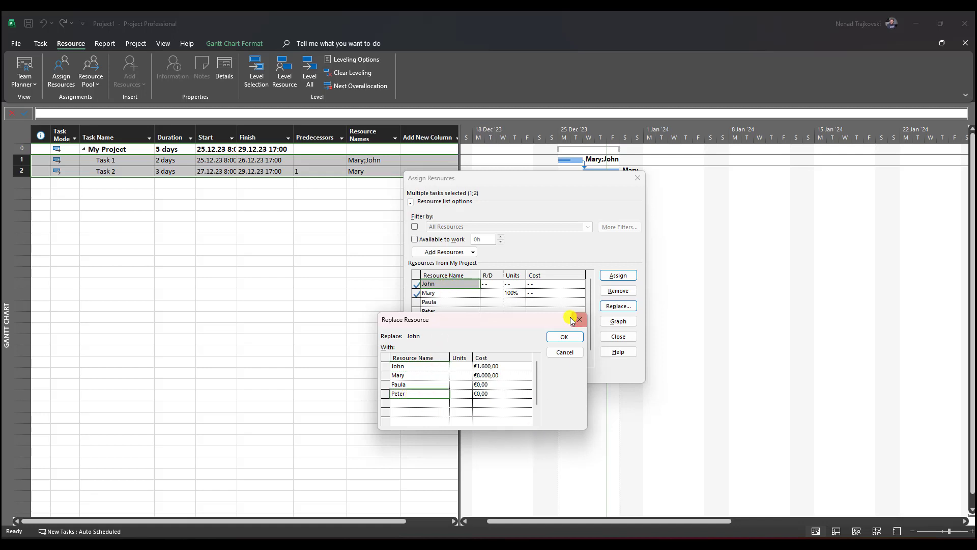
Step: Swap John for Peter and Mary for Paula, then close the assignment dialog
{"action": "left_click", "coordinate": [563, 335]}
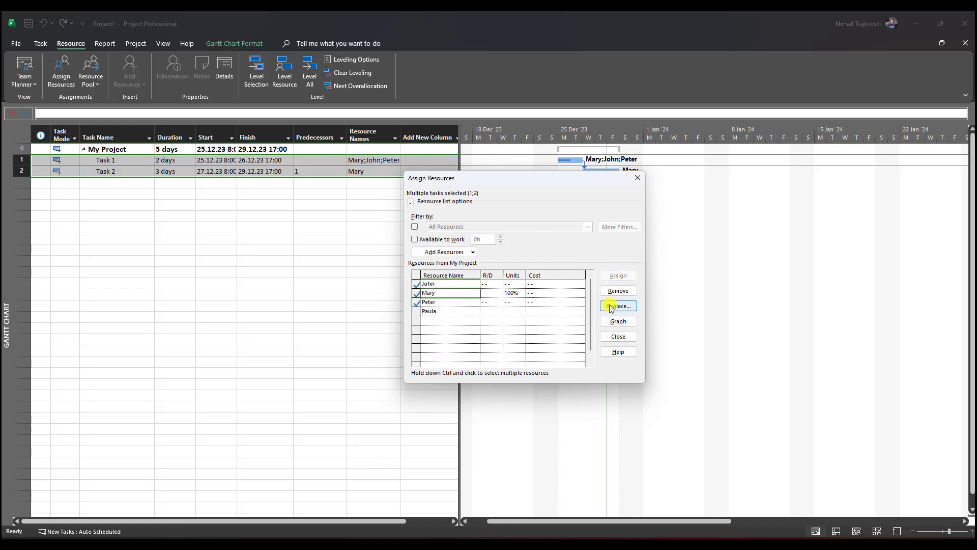
{"action": "left_click", "coordinate": [617, 306]}
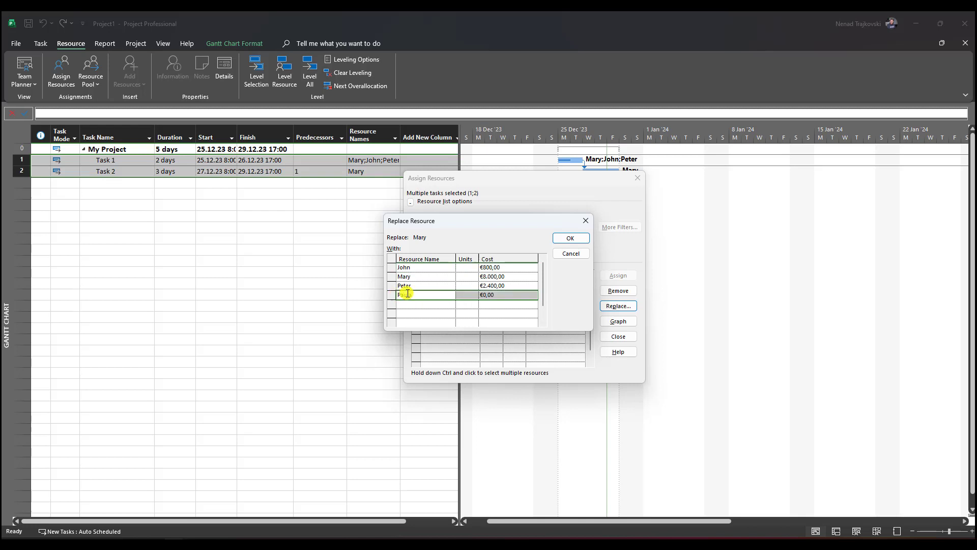
{"action": "left_click", "coordinate": [569, 238]}
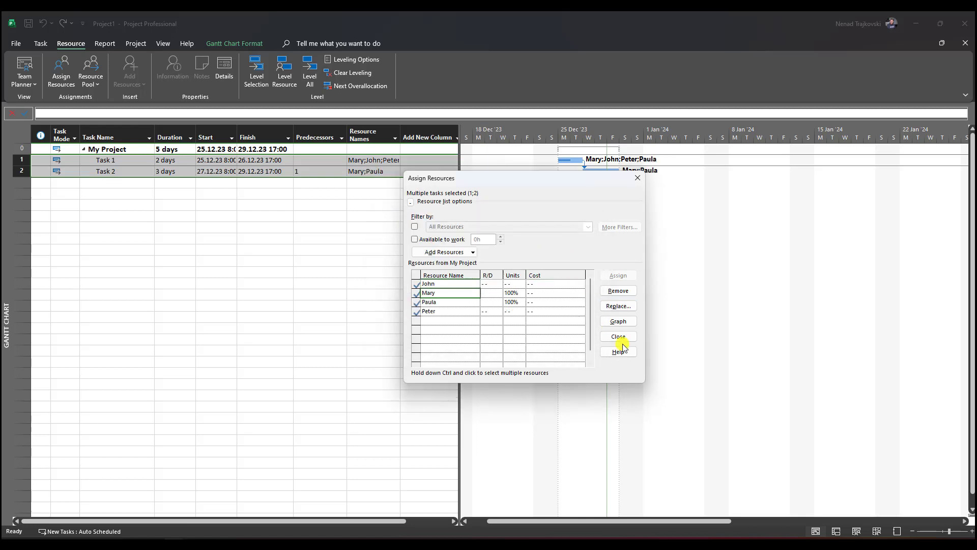
{"action": "left_click", "coordinate": [616, 336]}
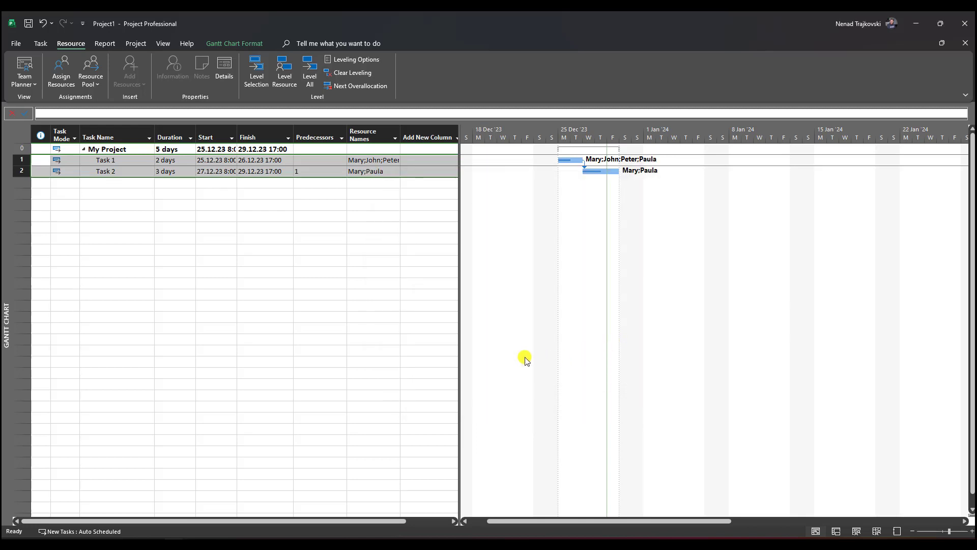
{"action": "mouse_move", "coordinate": [595, 161]}
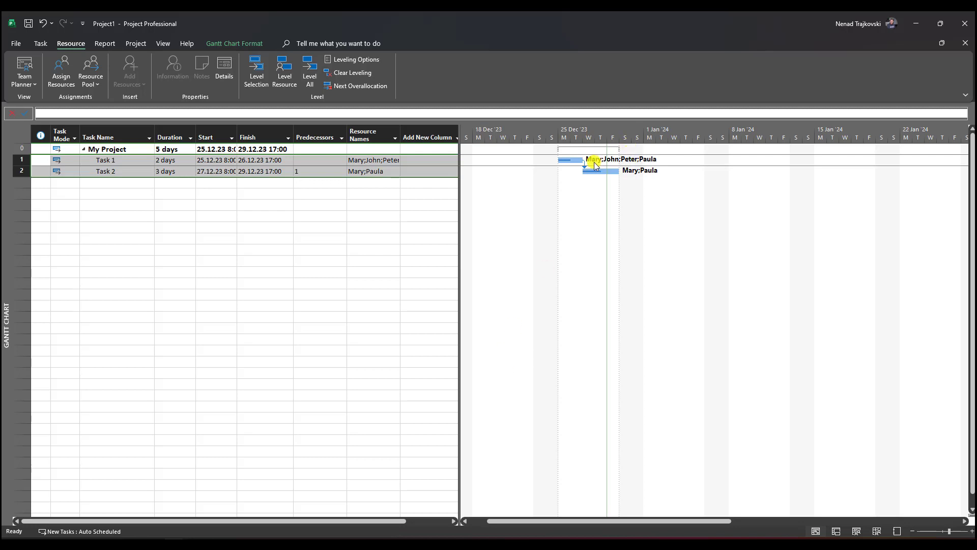
{"action": "mouse_move", "coordinate": [654, 314]}
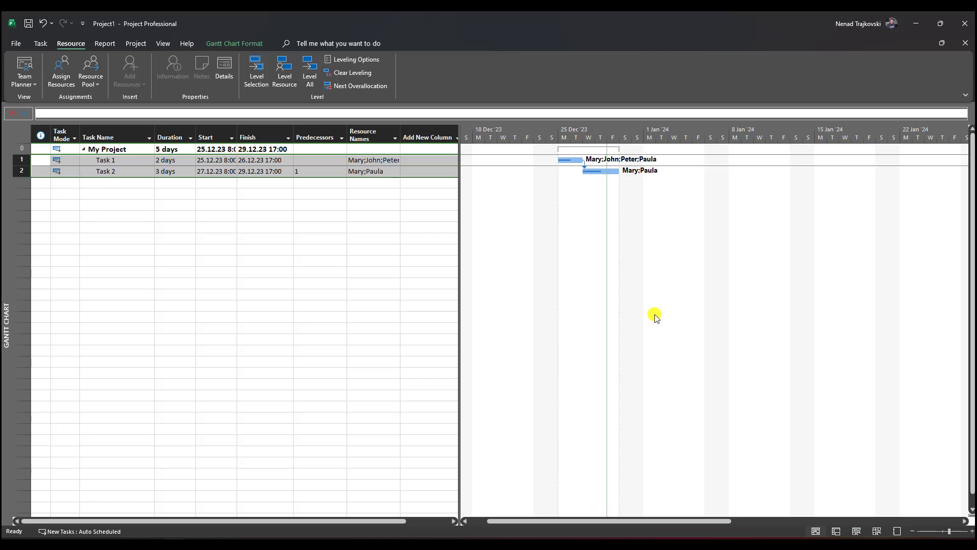
Step: Show the View ribbon commands after checking the new resource names
{"action": "left_click", "coordinate": [163, 42]}
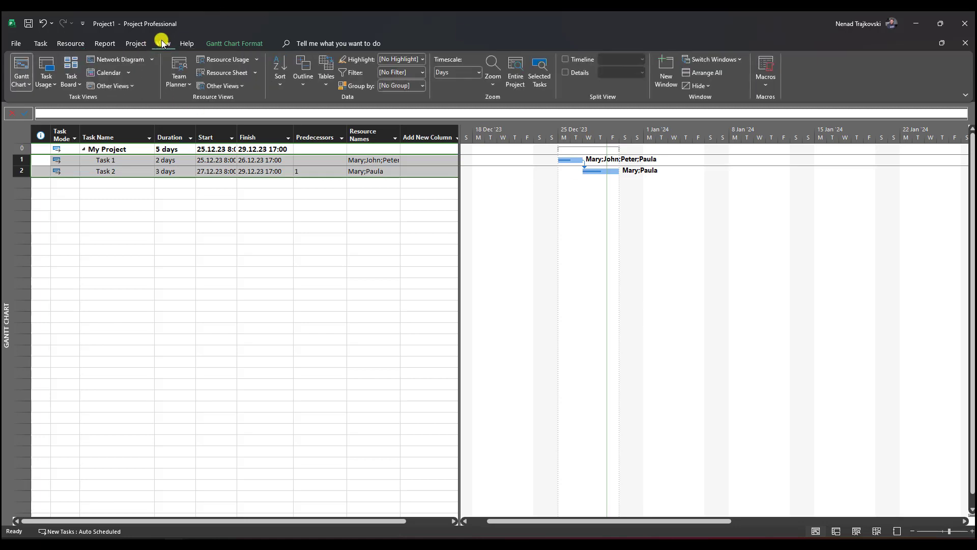
{"action": "left_click", "coordinate": [45, 71]}
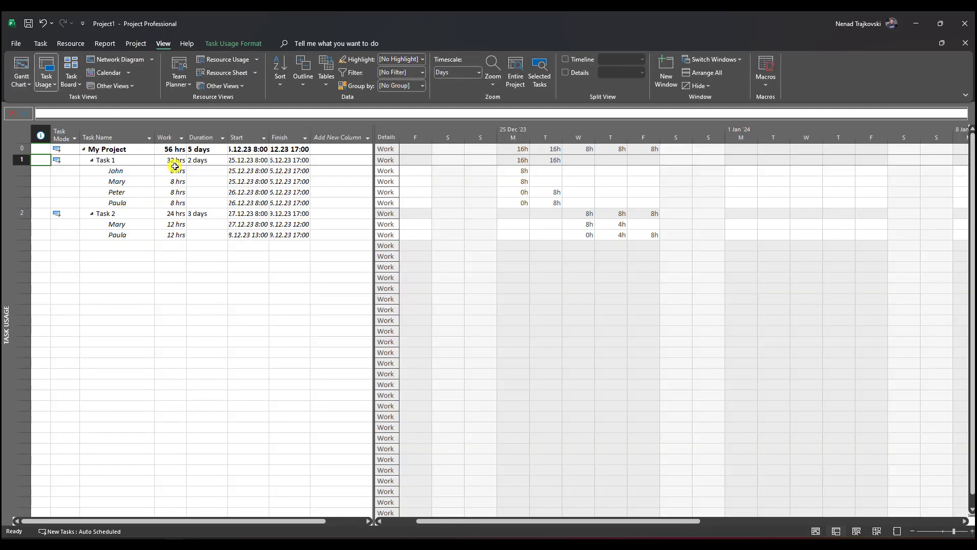
{"action": "mouse_move", "coordinate": [495, 206]}
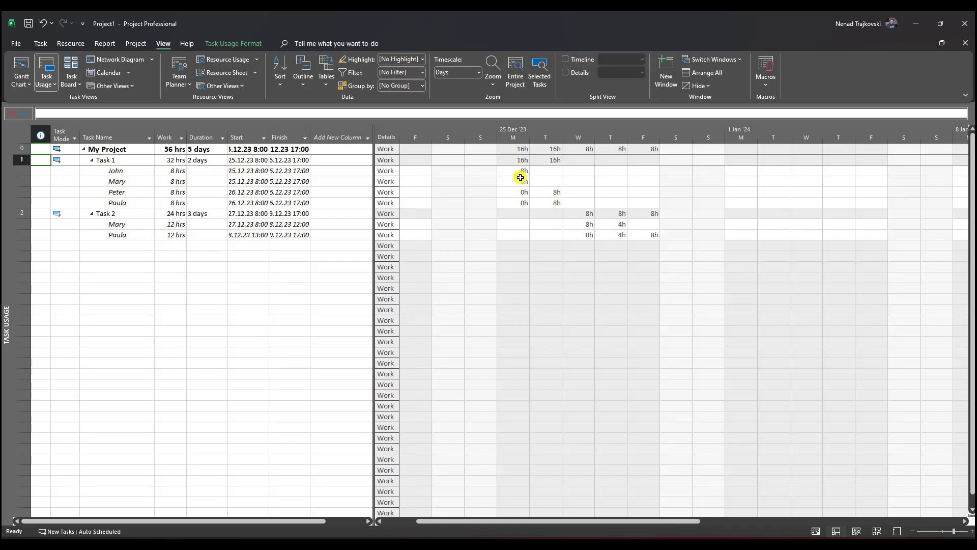
{"action": "left_click", "coordinate": [512, 171]}
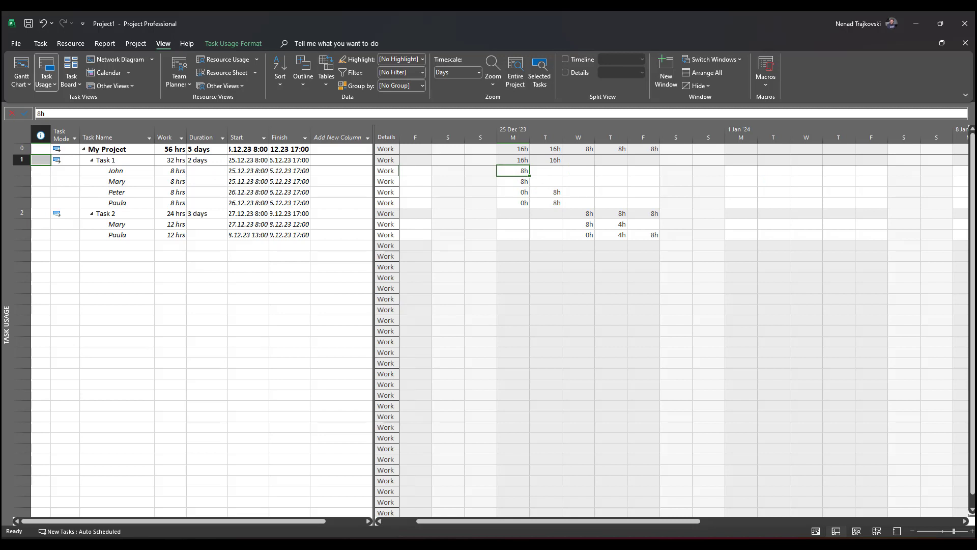
{"action": "left_click", "coordinate": [514, 181]}
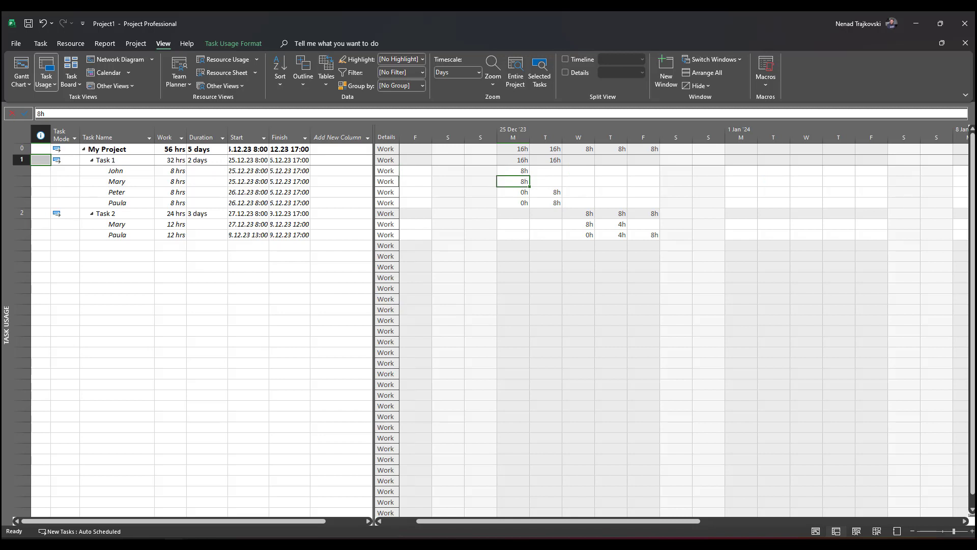
{"action": "left_click", "coordinate": [513, 170]}
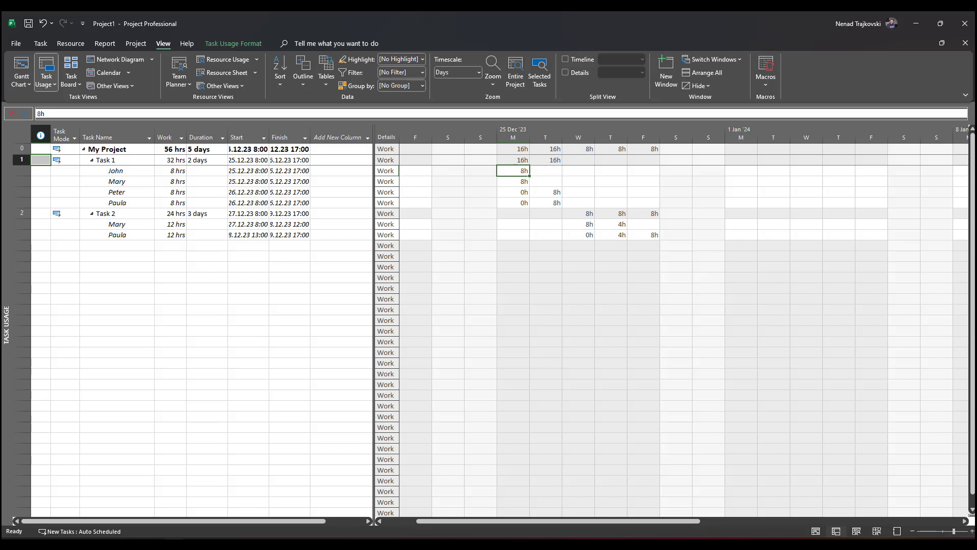
{"action": "left_click", "coordinate": [513, 202]}
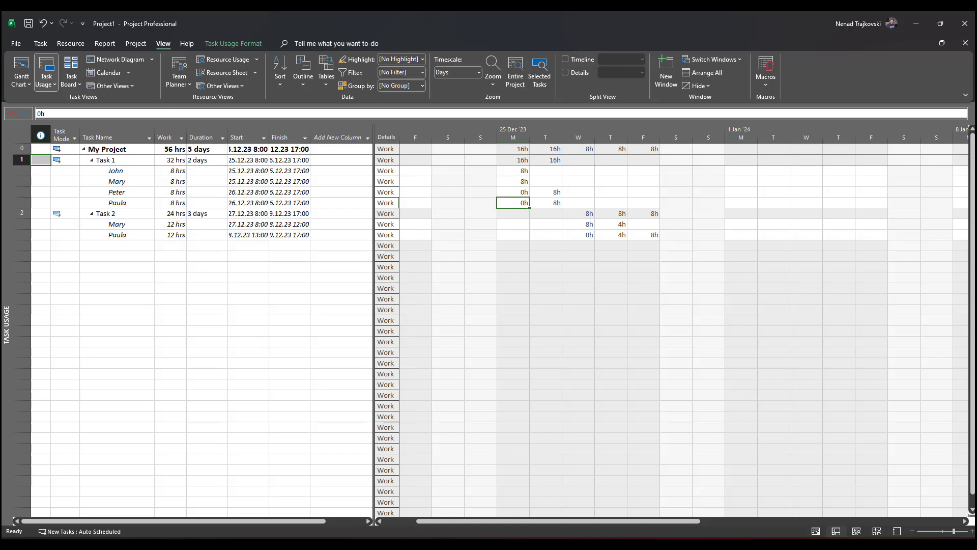
{"action": "left_click", "coordinate": [544, 171]}
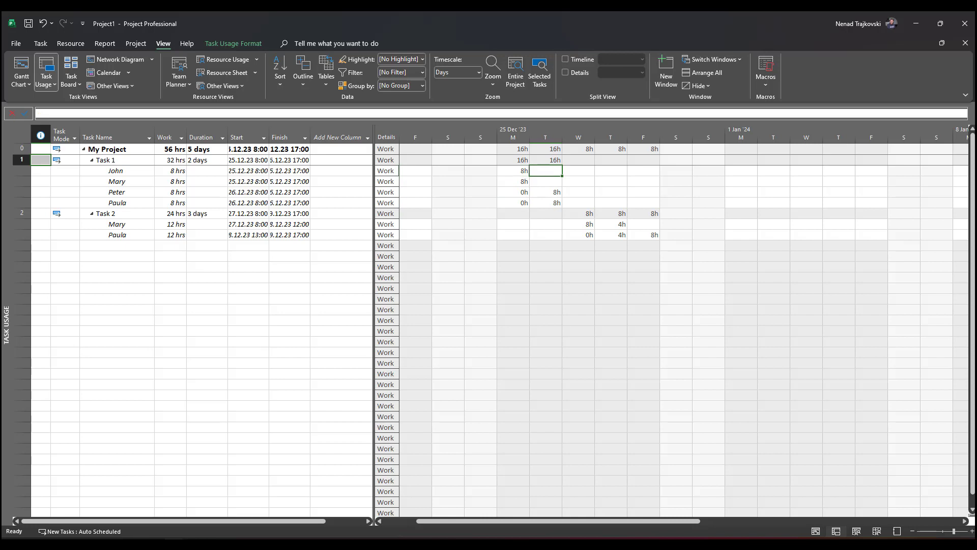
{"action": "left_click", "coordinate": [544, 181]}
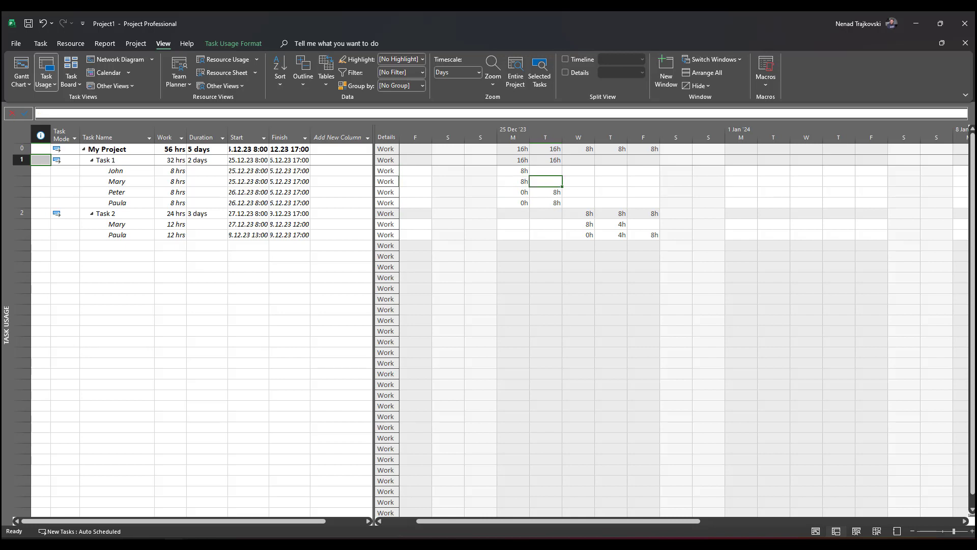
{"action": "left_click", "coordinate": [544, 202]}
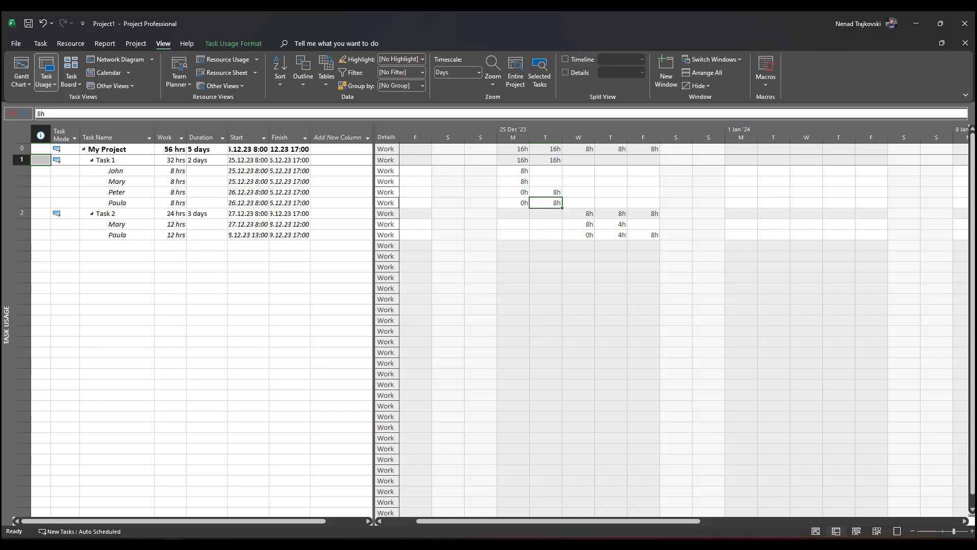
{"action": "left_click", "coordinate": [544, 224]}
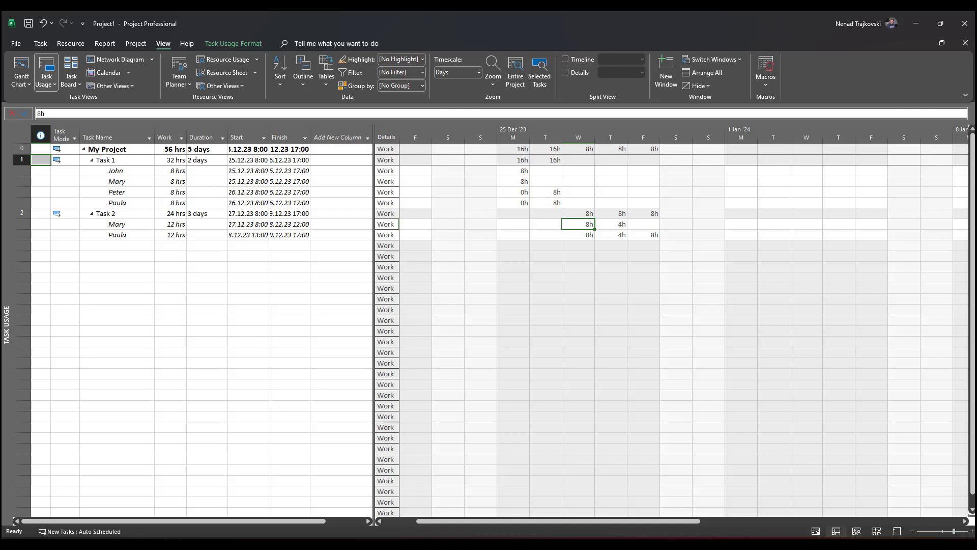
{"action": "left_click", "coordinate": [620, 224]}
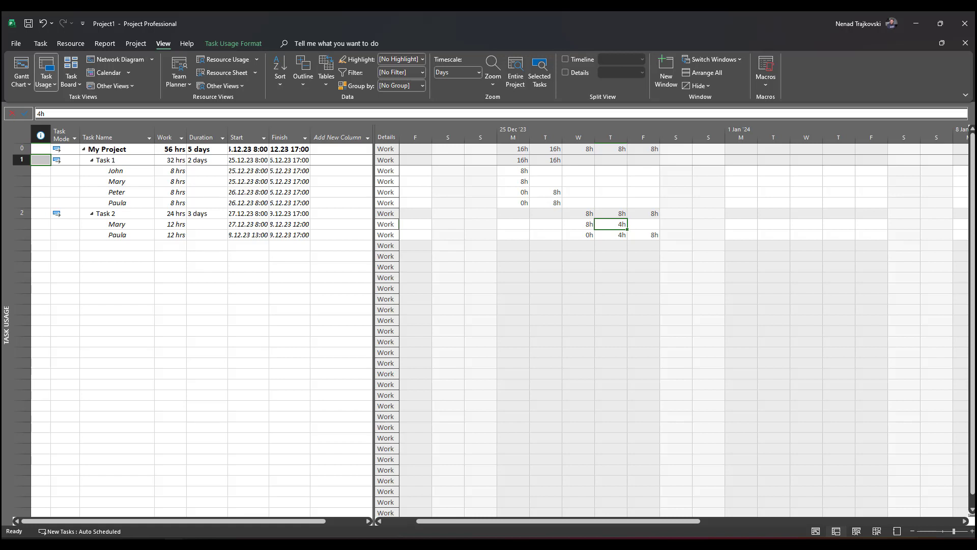
{"action": "left_click", "coordinate": [577, 234]}
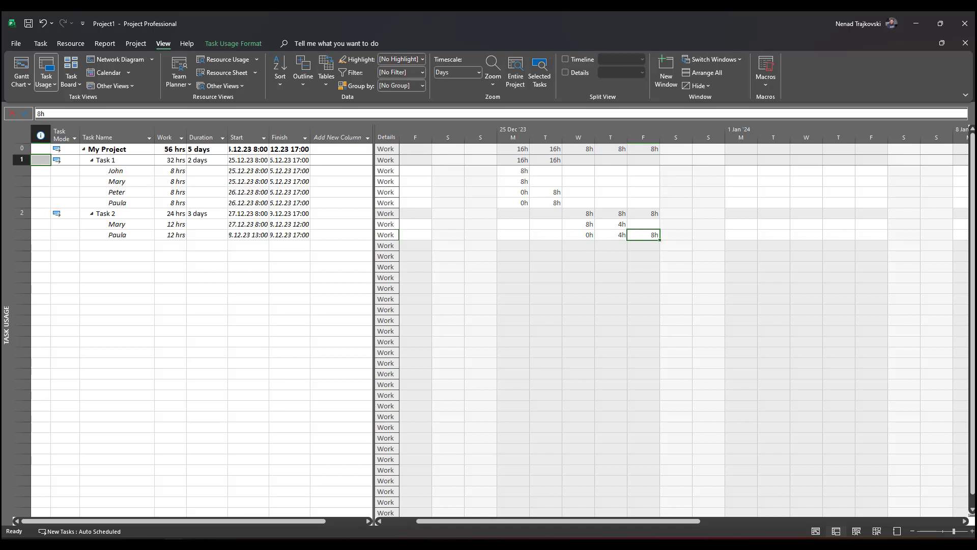
{"action": "mouse_move", "coordinate": [287, 177]}
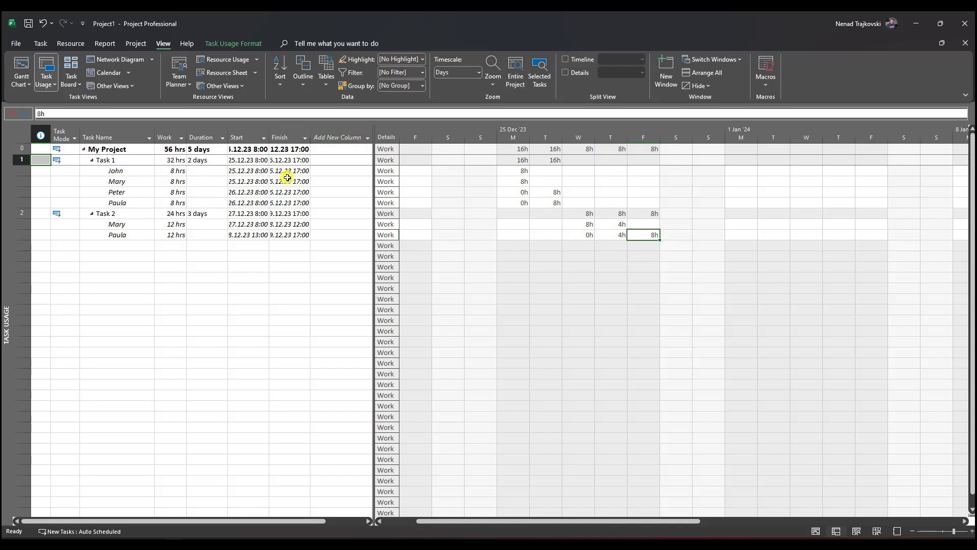
Step: Add Actual Work detail rows and check Task 1 hours for John, Mary and Peter
{"action": "right_click", "coordinate": [385, 159]}
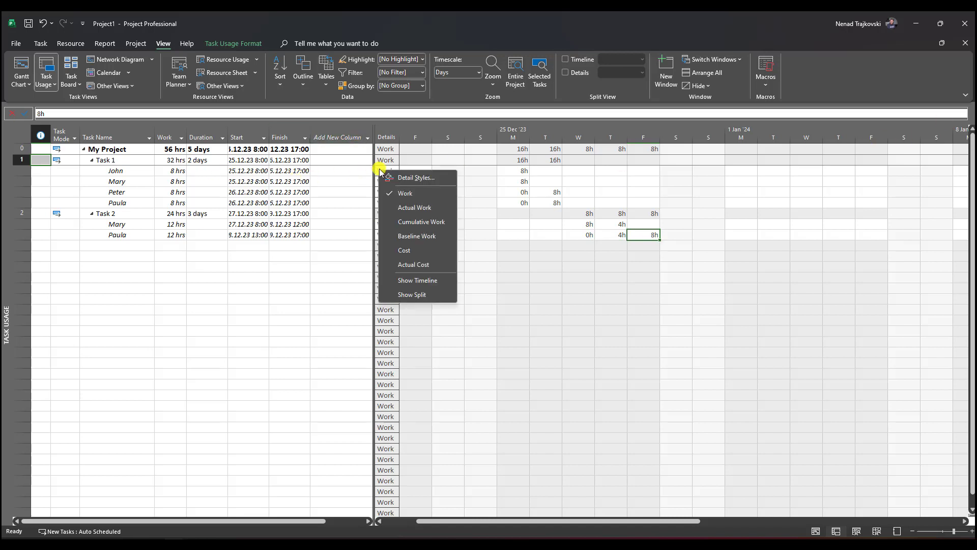
{"action": "left_click", "coordinate": [414, 207]}
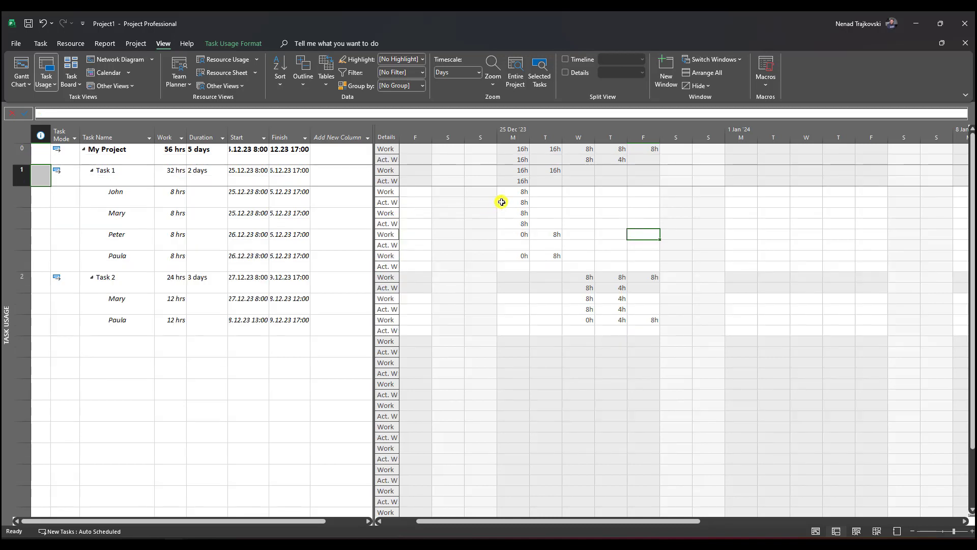
{"action": "left_click", "coordinate": [512, 192]}
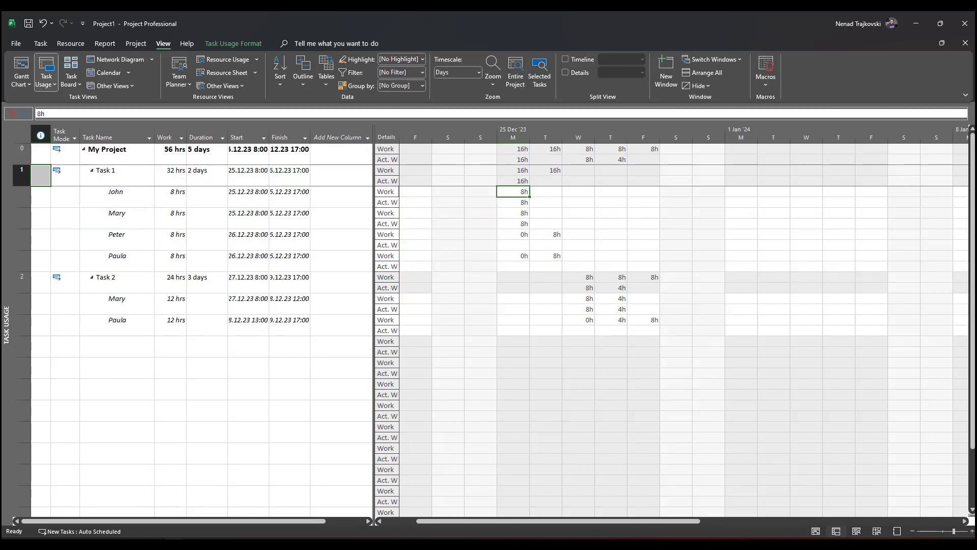
{"action": "left_click", "coordinate": [513, 222]}
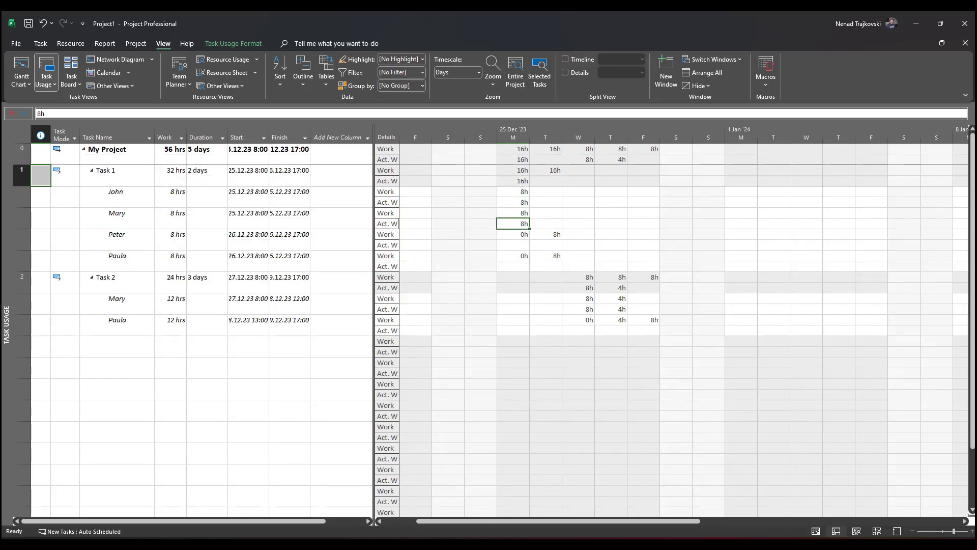
{"action": "left_click", "coordinate": [544, 244]}
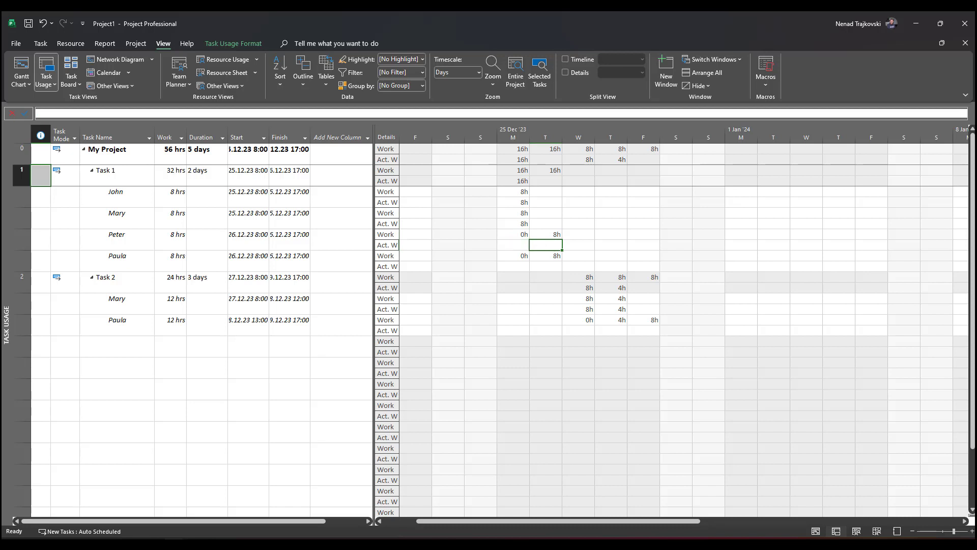
Step: Check Task 2 work for Mary Tuesday through Thursday and Paula on Friday
{"action": "left_click", "coordinate": [545, 256]}
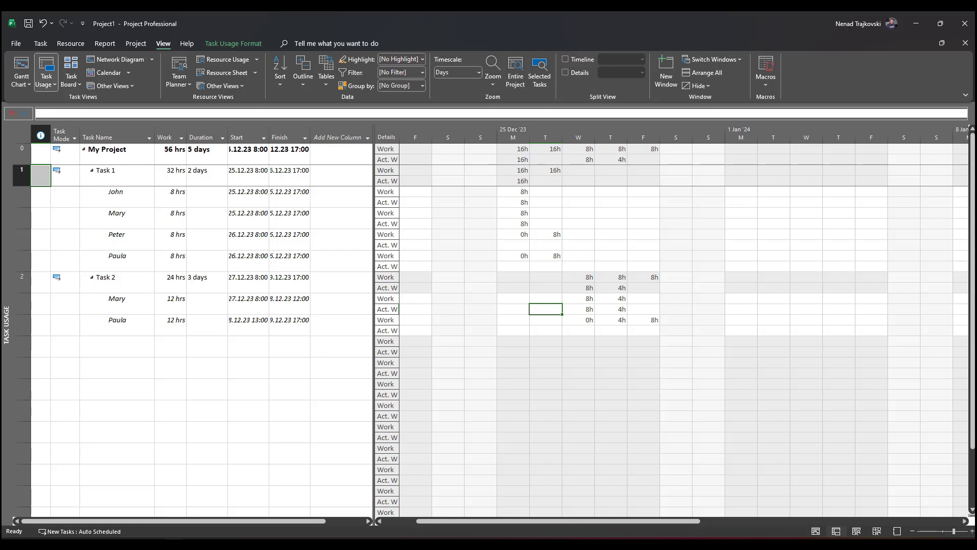
{"action": "left_click", "coordinate": [577, 308]}
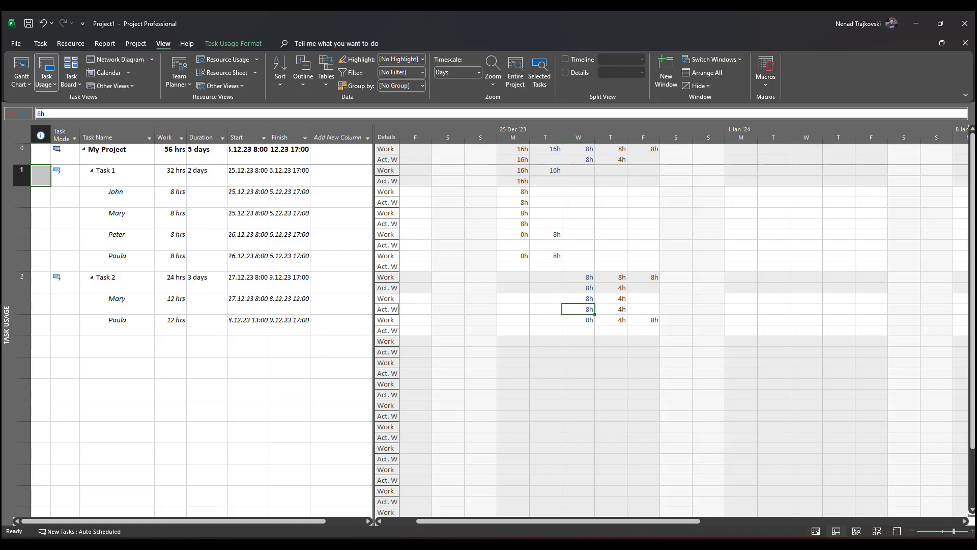
{"action": "left_click", "coordinate": [621, 308]}
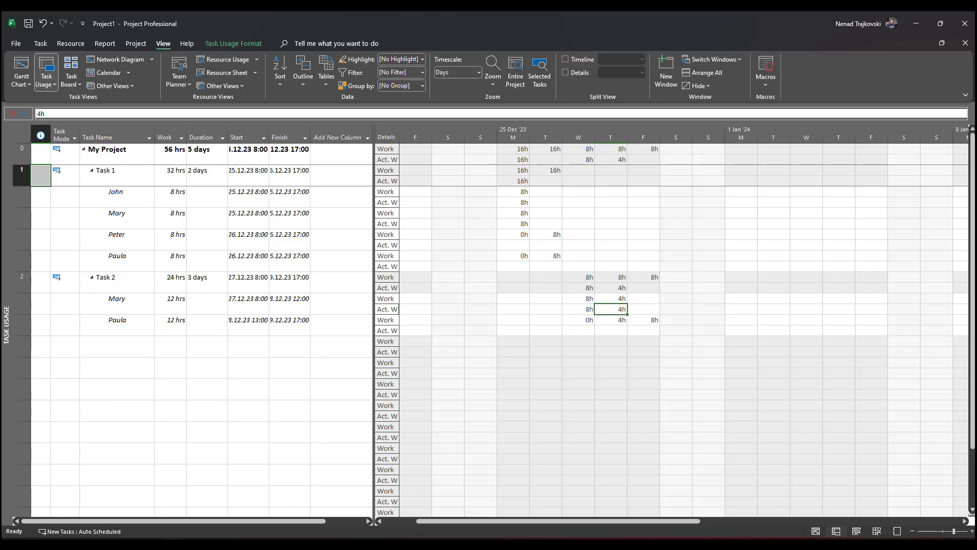
{"action": "left_click", "coordinate": [610, 320]}
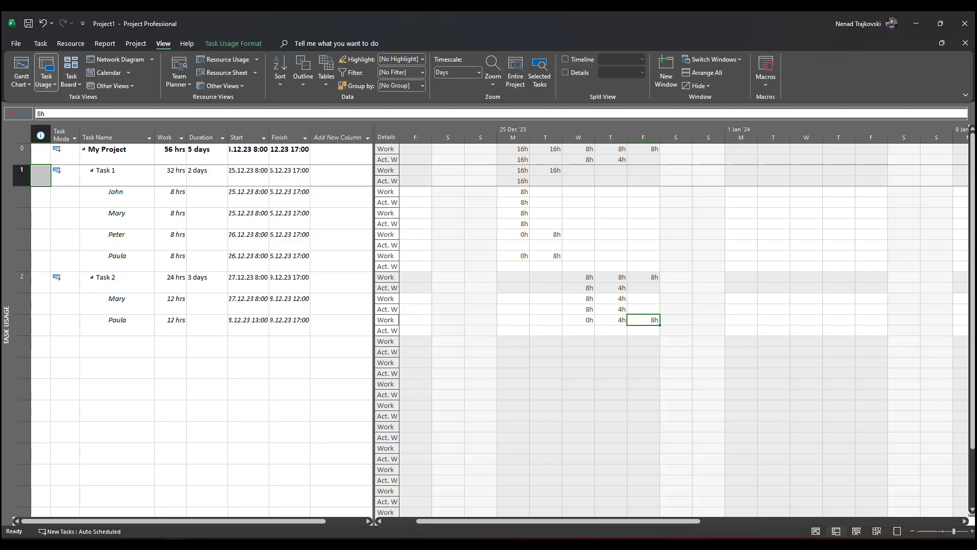
{"action": "mouse_move", "coordinate": [924, 424]}
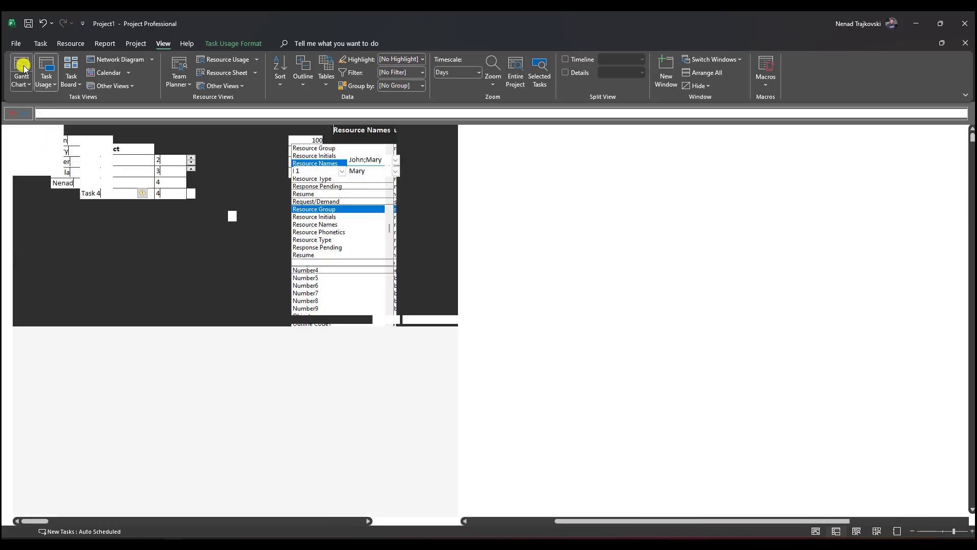
Step: Switch back to the Gantt Chart view and show the Resource commands
{"action": "left_click", "coordinate": [21, 69]}
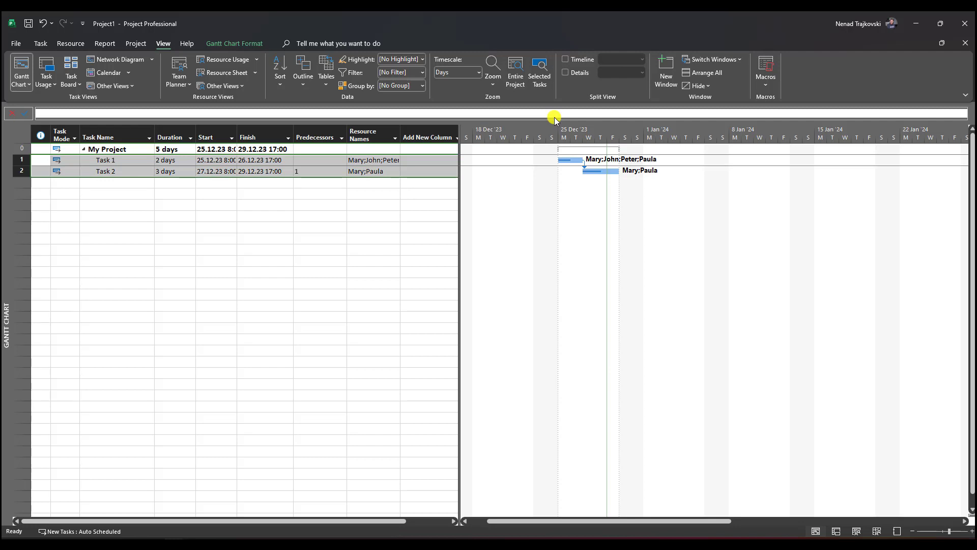
{"action": "mouse_move", "coordinate": [44, 43]}
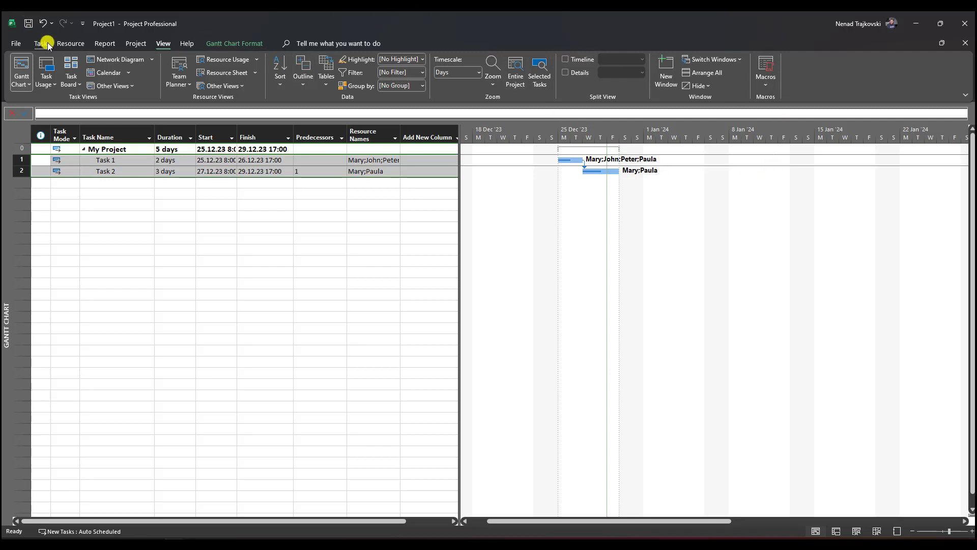
{"action": "left_click", "coordinate": [70, 43]}
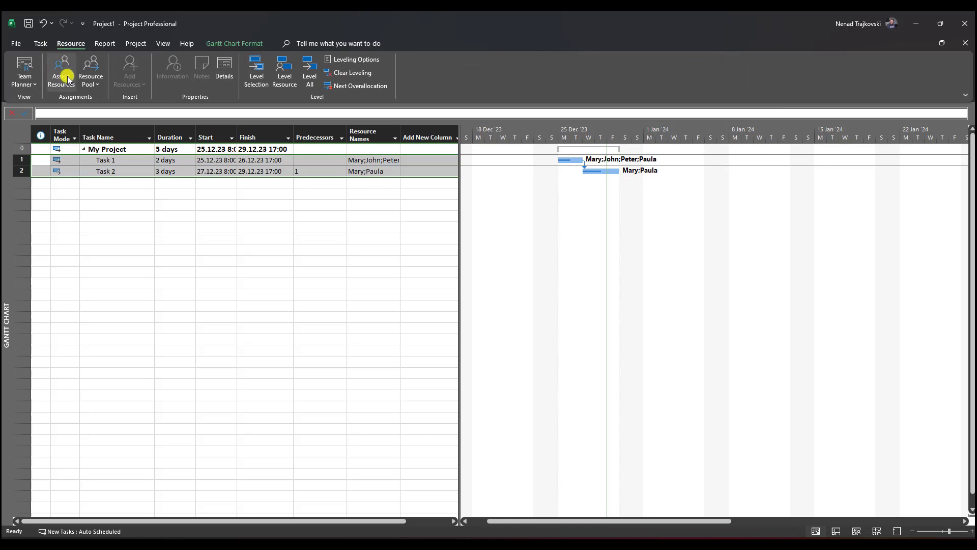
Step: Open Assign Resources with Task 1 and Task 2 selected
{"action": "left_click", "coordinate": [61, 68]}
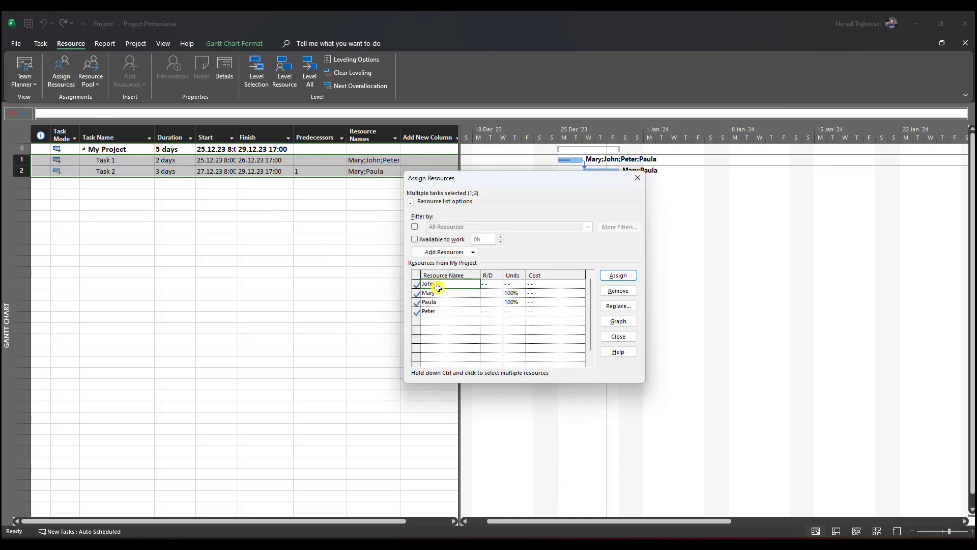
{"action": "mouse_move", "coordinate": [617, 305]}
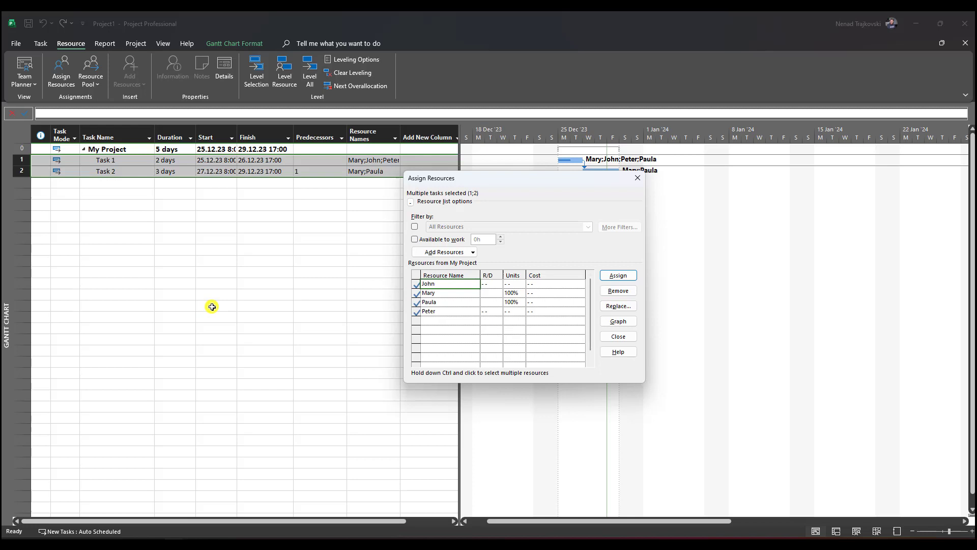
{"action": "mouse_move", "coordinate": [180, 281]}
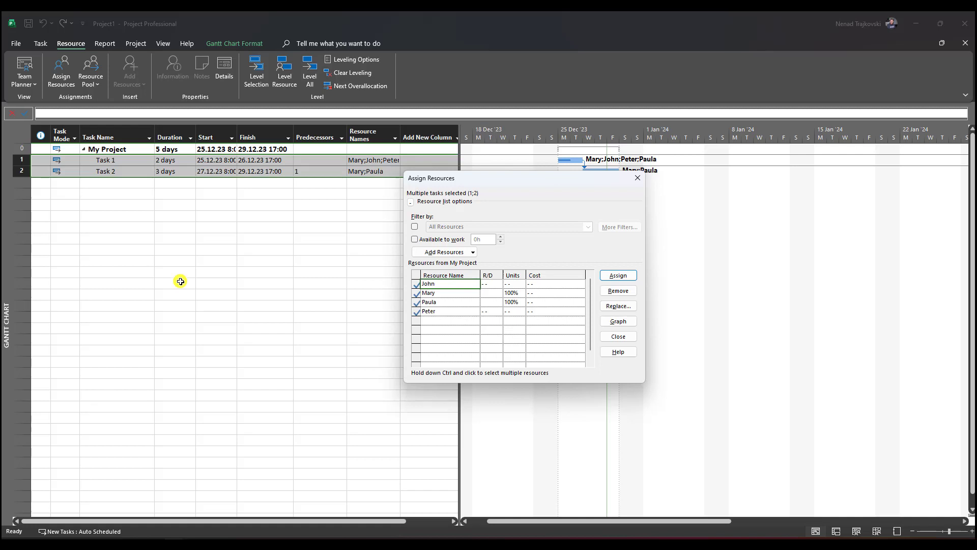